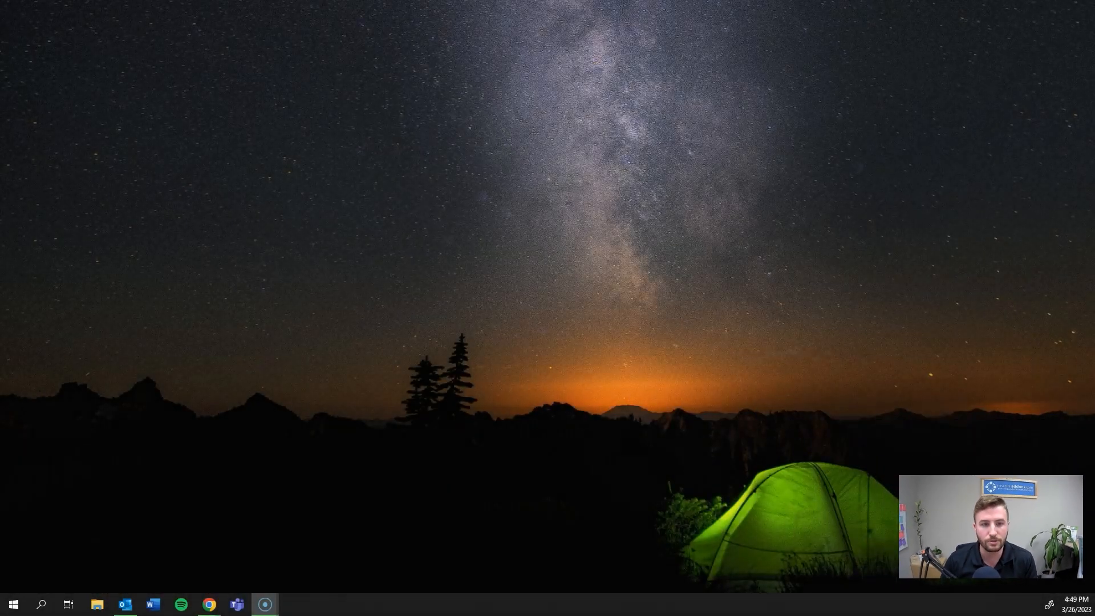
mouse_move(209, 605)
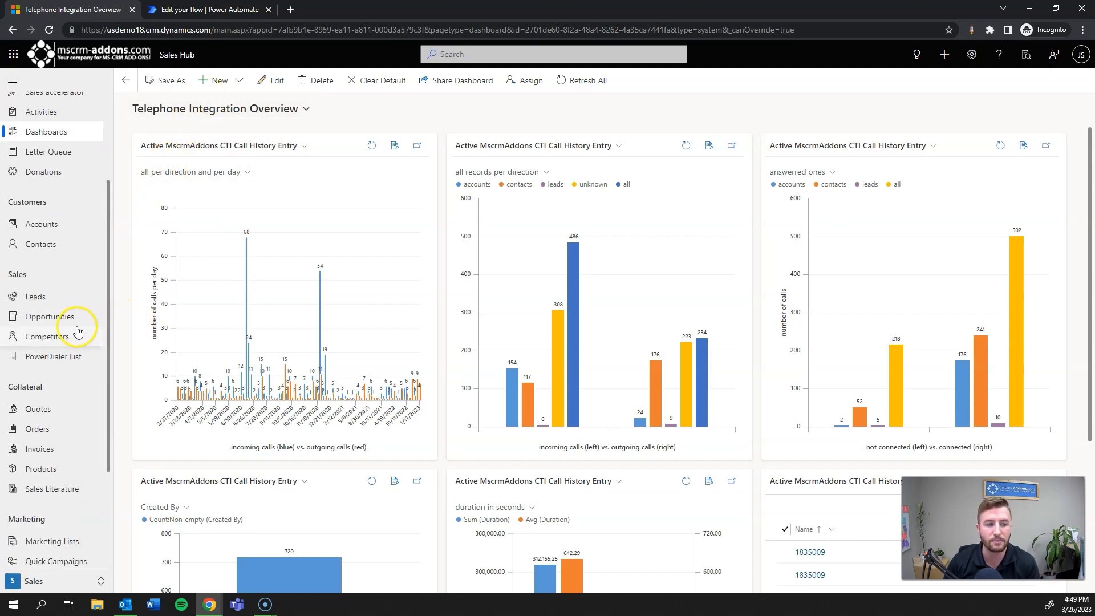
mouse_move(48, 325)
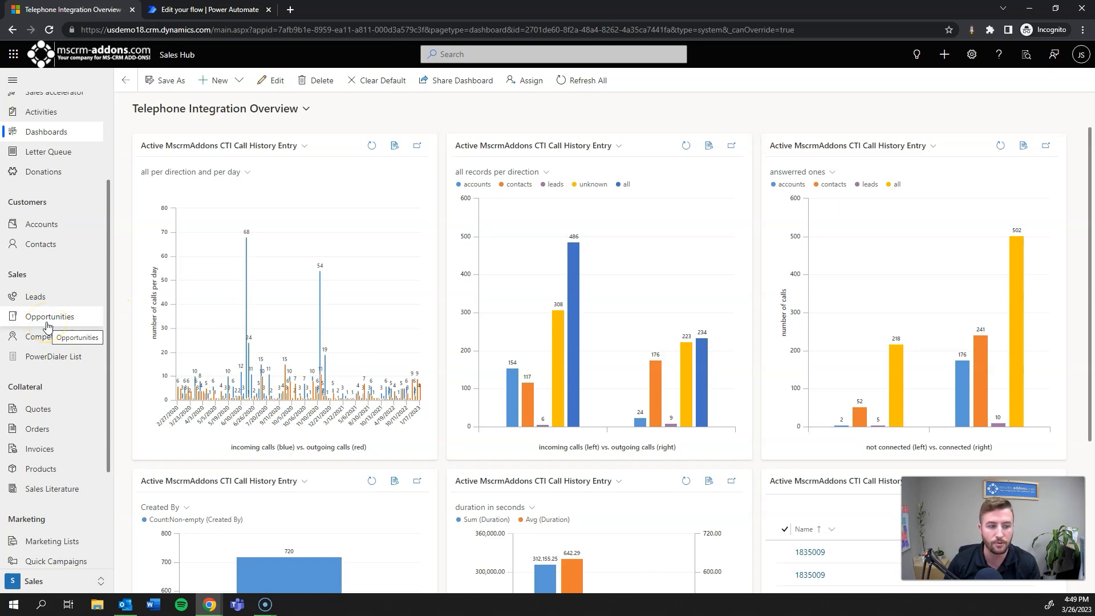
Show the open opportunities list from the left sitemap
click(50, 318)
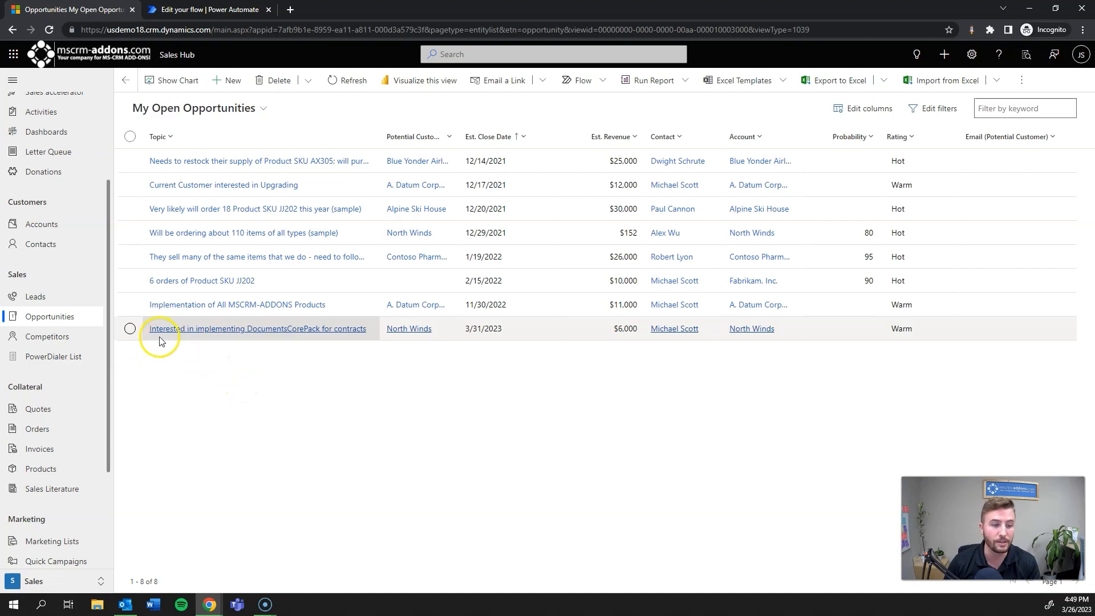
mouse_move(288, 325)
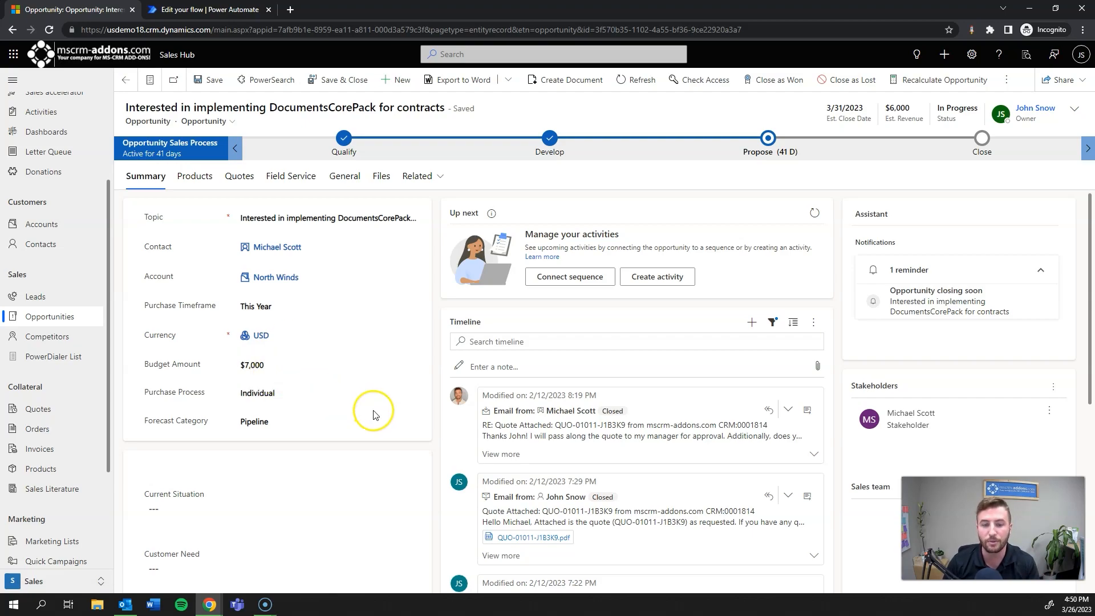
Preview the QUO-01011-J1B3K9.pdf quote attachment from the Quote Attached email in the Timeline
scroll(down, 3)
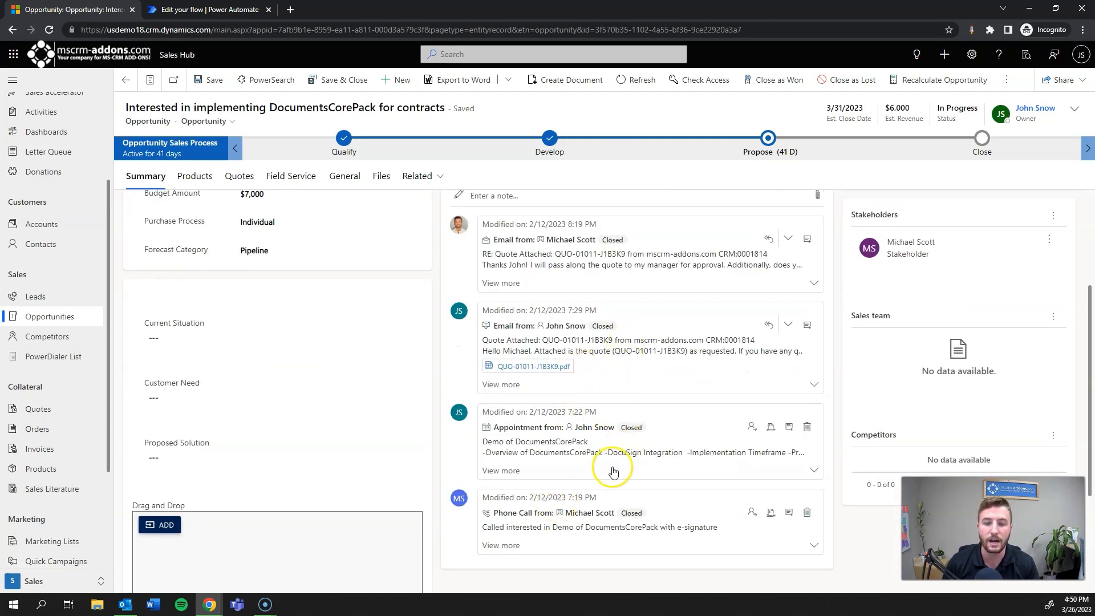
mouse_move(555, 537)
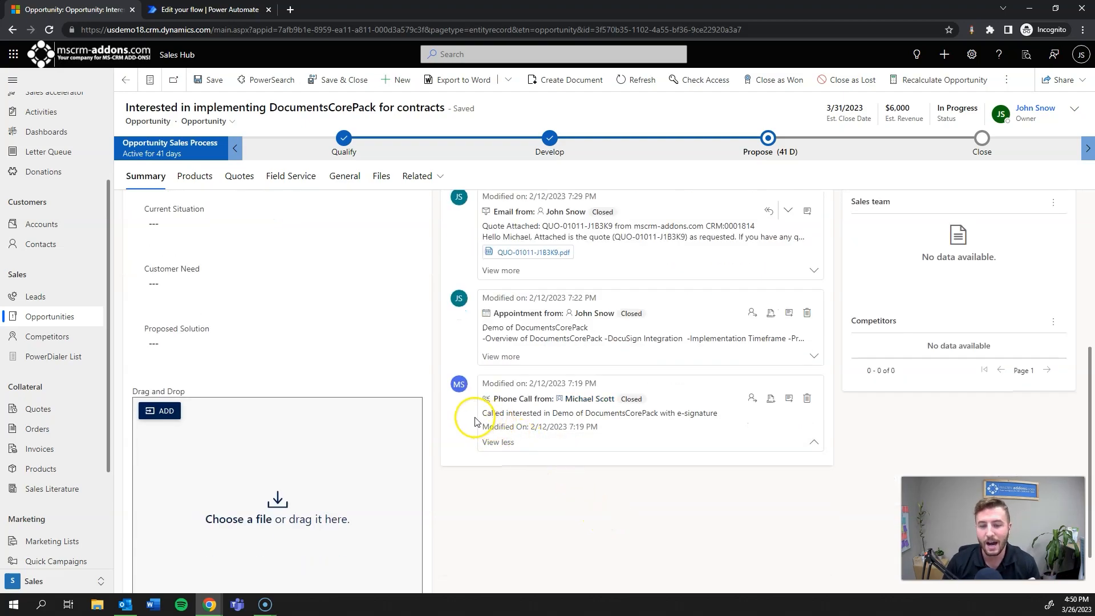
mouse_move(609, 427)
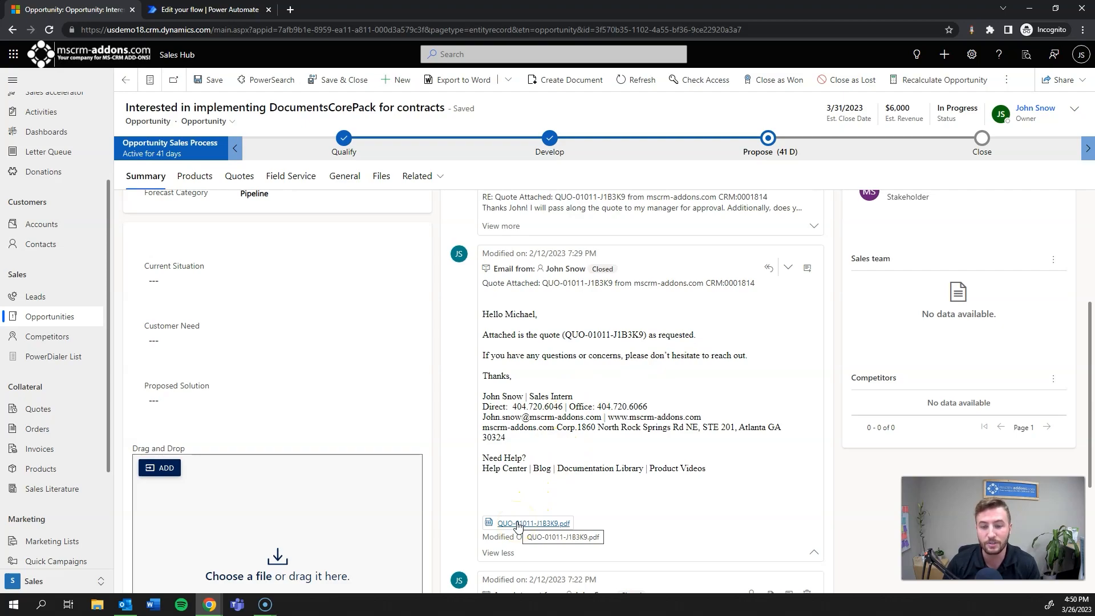
click(533, 523)
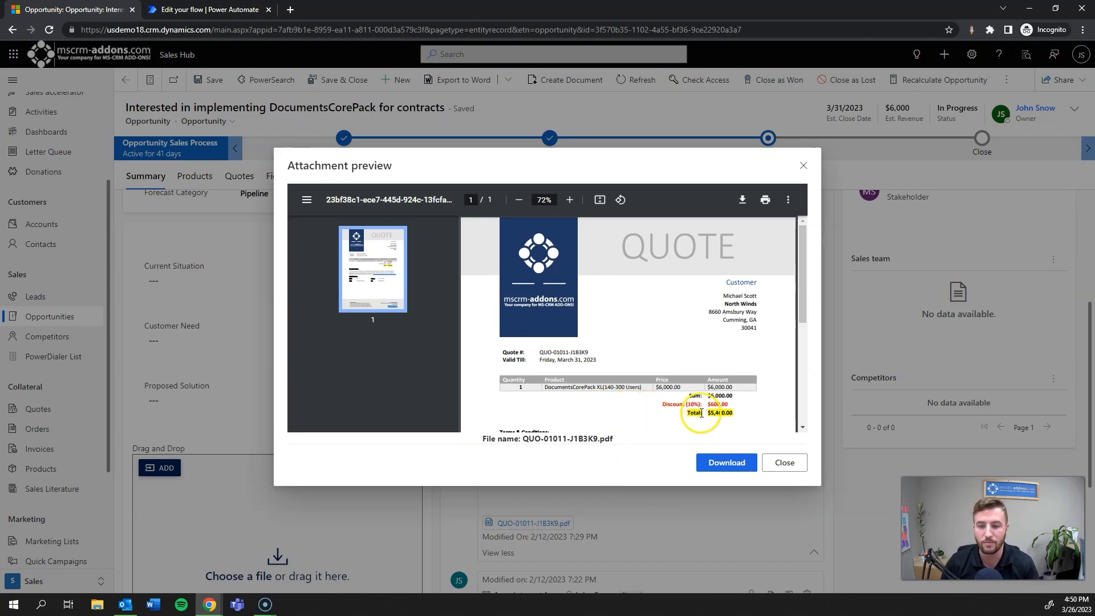
Close the quote attachment preview to read Michael Scott's reply requesting a standard NDA
click(785, 463)
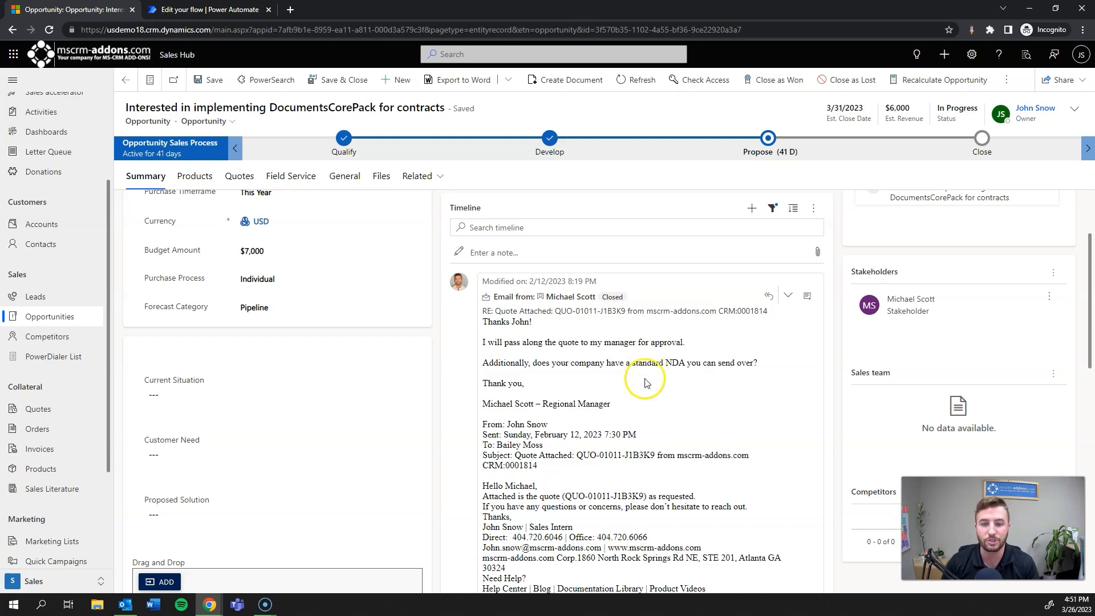
mouse_move(618, 393)
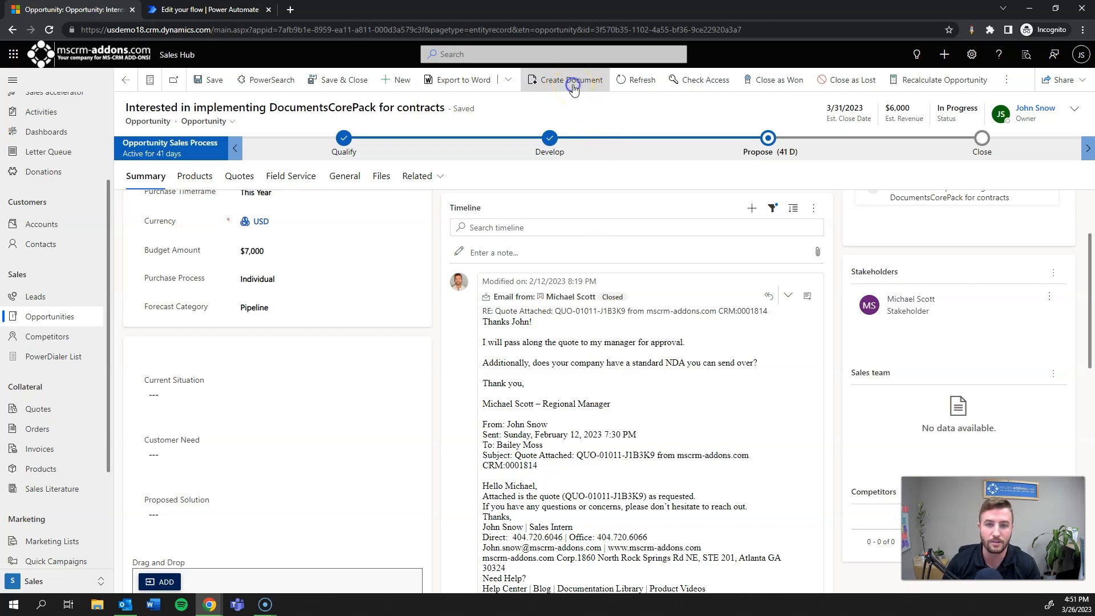
Launch Create Document to show the DocumentsCorePack one-click actions for the opportunity
click(570, 79)
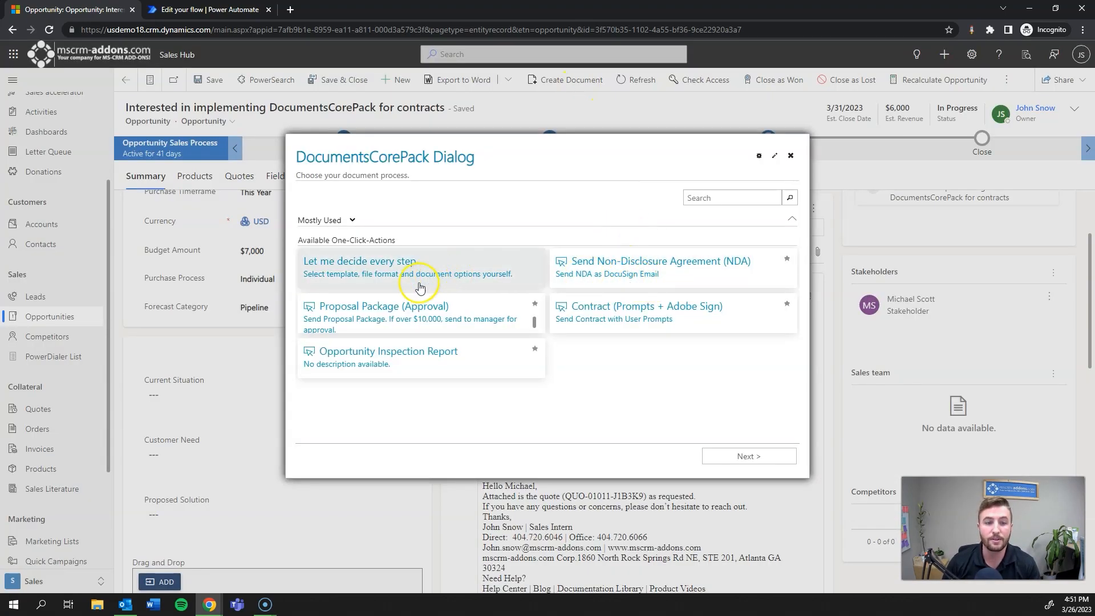
mouse_move(595, 281)
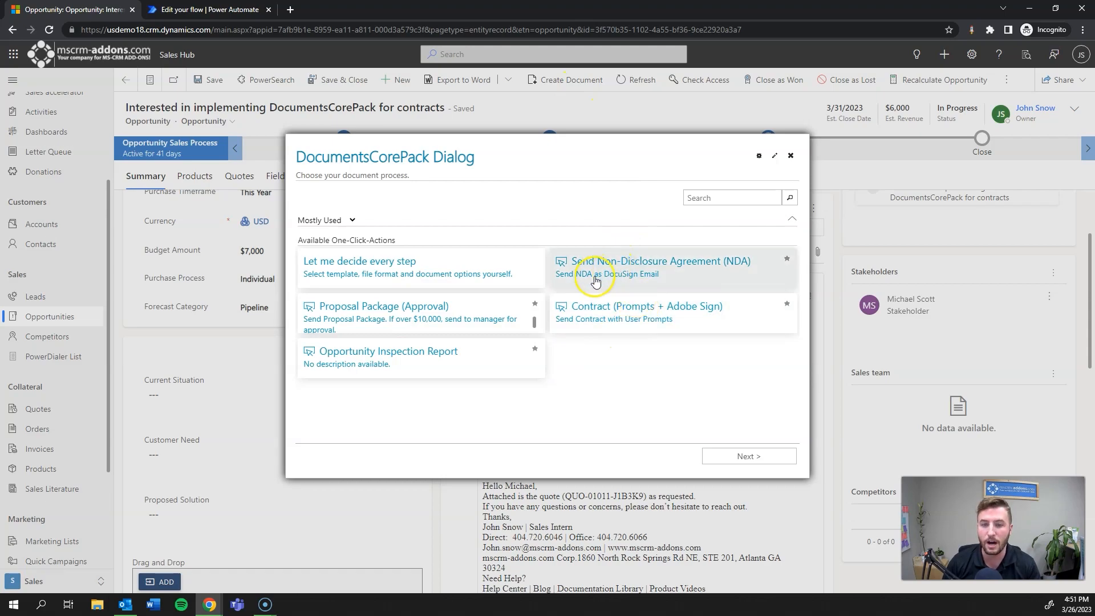
mouse_move(583, 284)
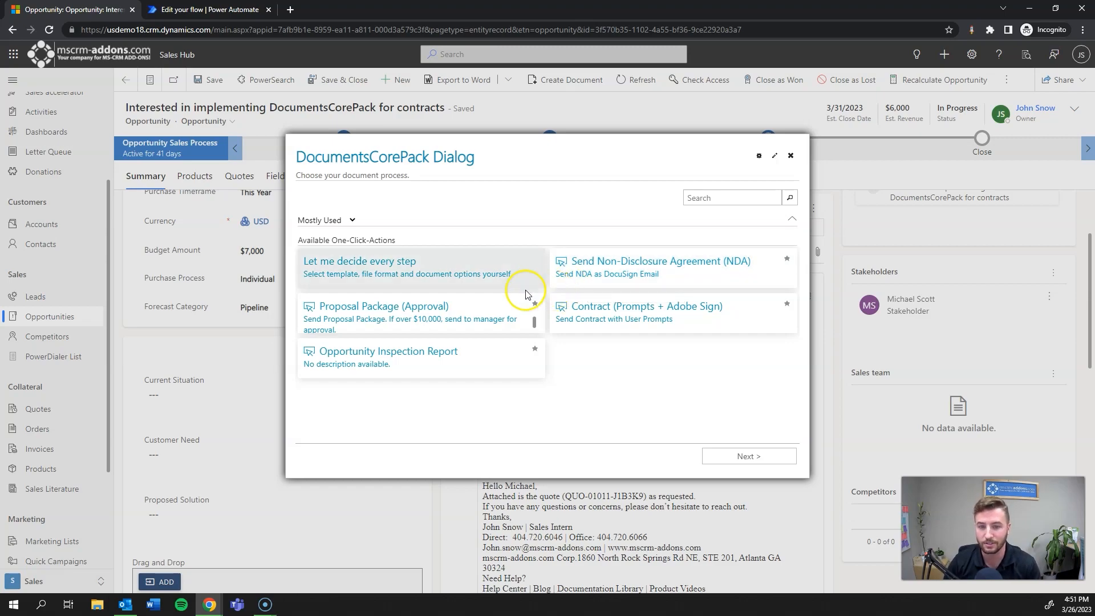
mouse_move(615, 277)
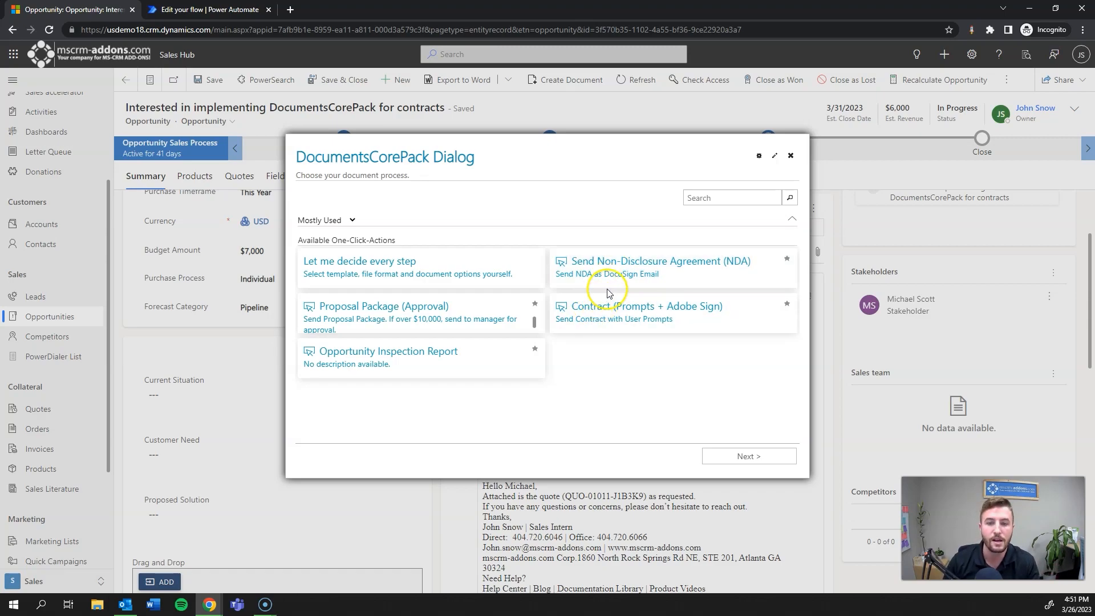
mouse_move(595, 276)
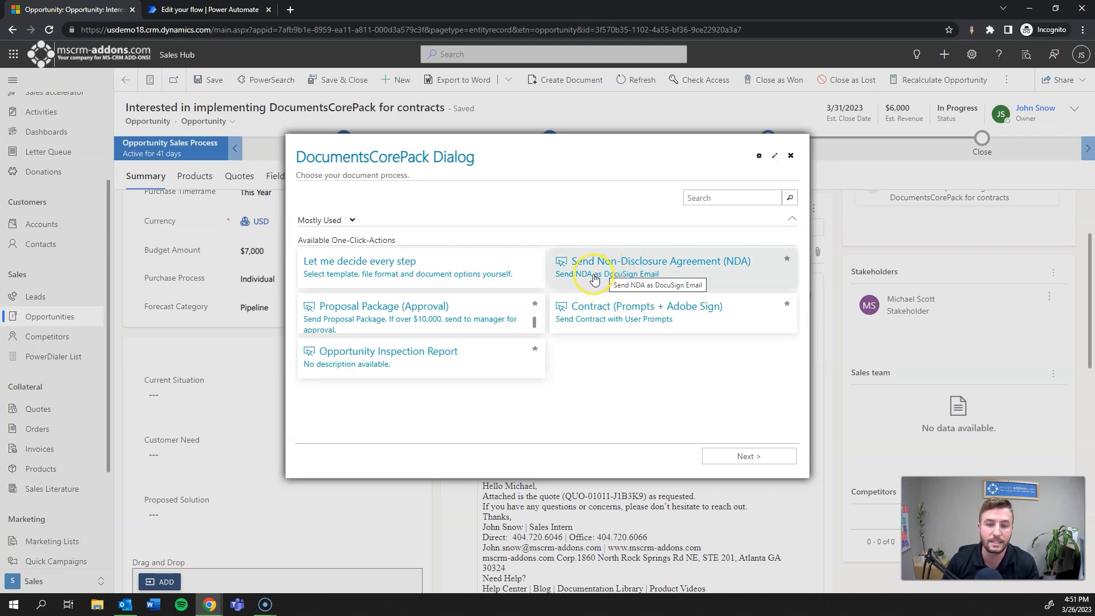
Choose Send Non-Disclosure Agreement (NDA) and set the owner (ownerid), John Snow, as Recipient 2
click(671, 262)
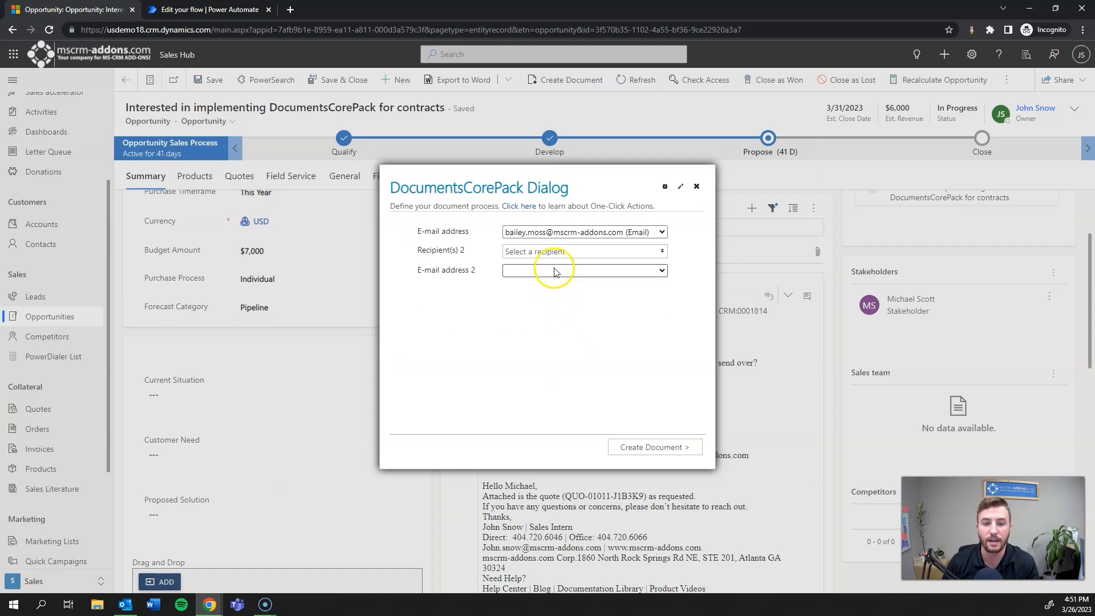
mouse_move(572, 262)
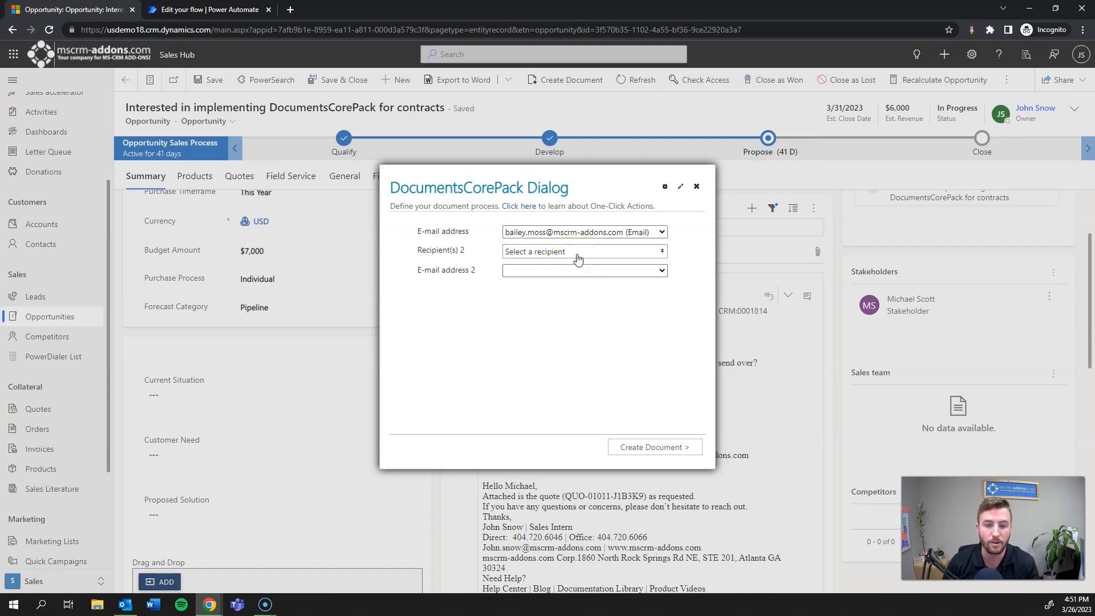
click(583, 251)
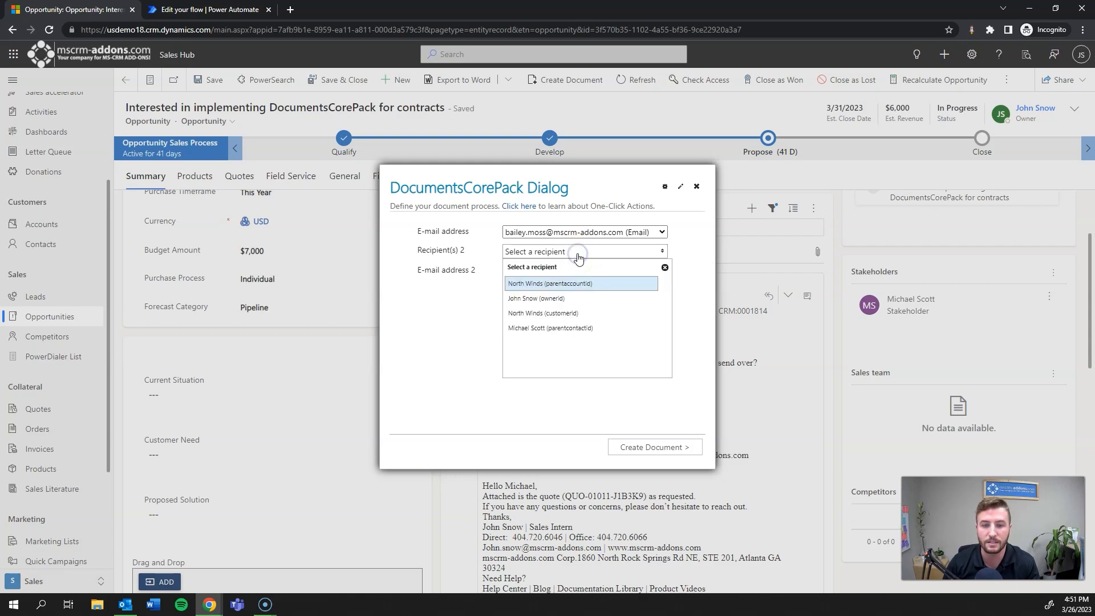
mouse_move(538, 299)
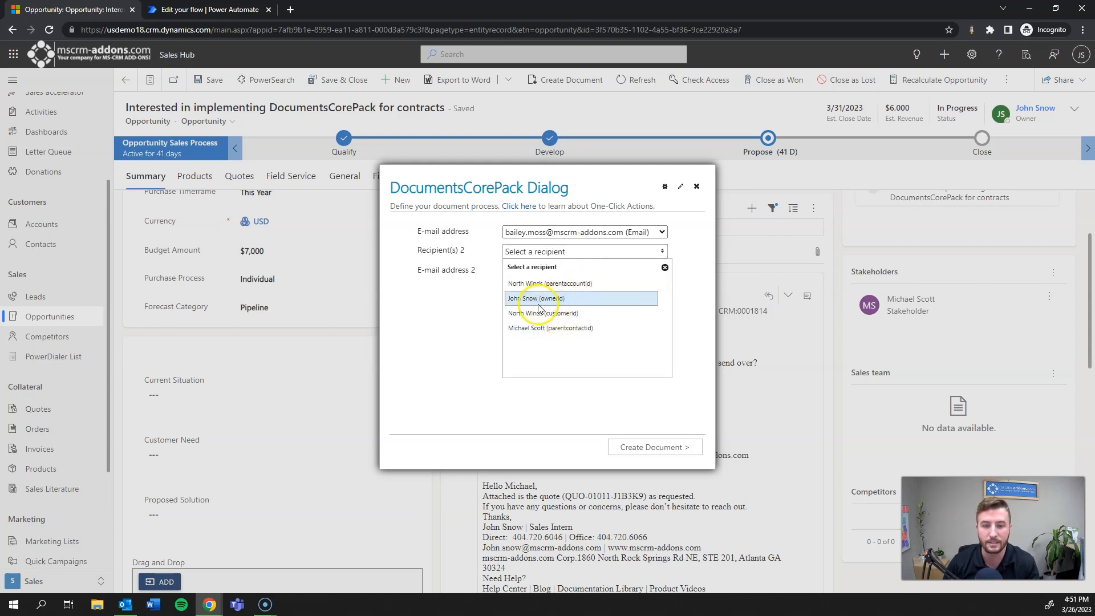
click(537, 299)
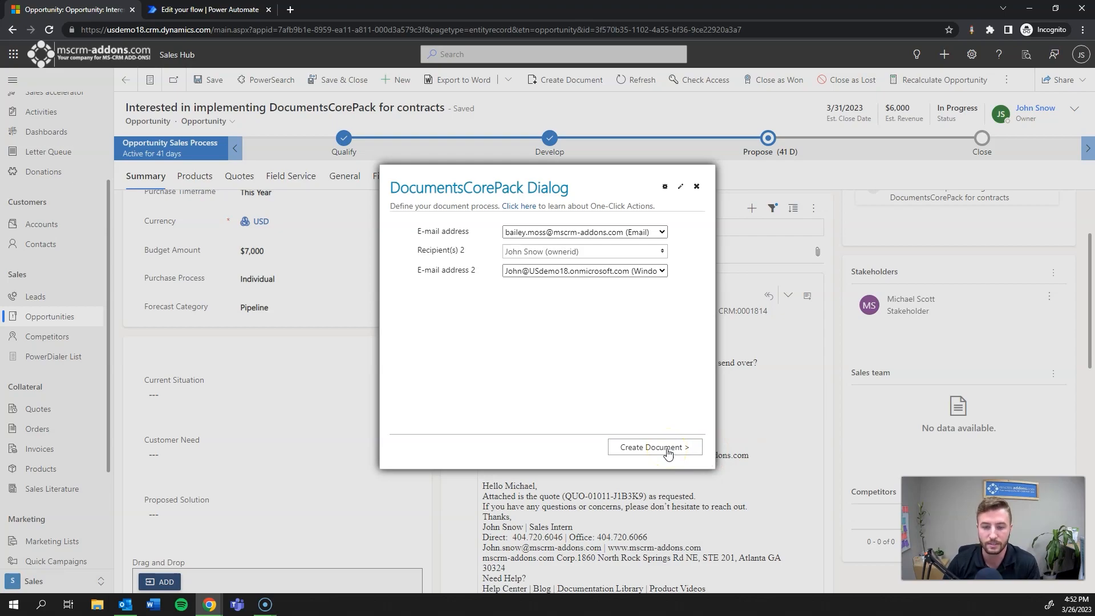
Generate the Non-Discloser Agreement (North Winds) document and preview it
click(655, 447)
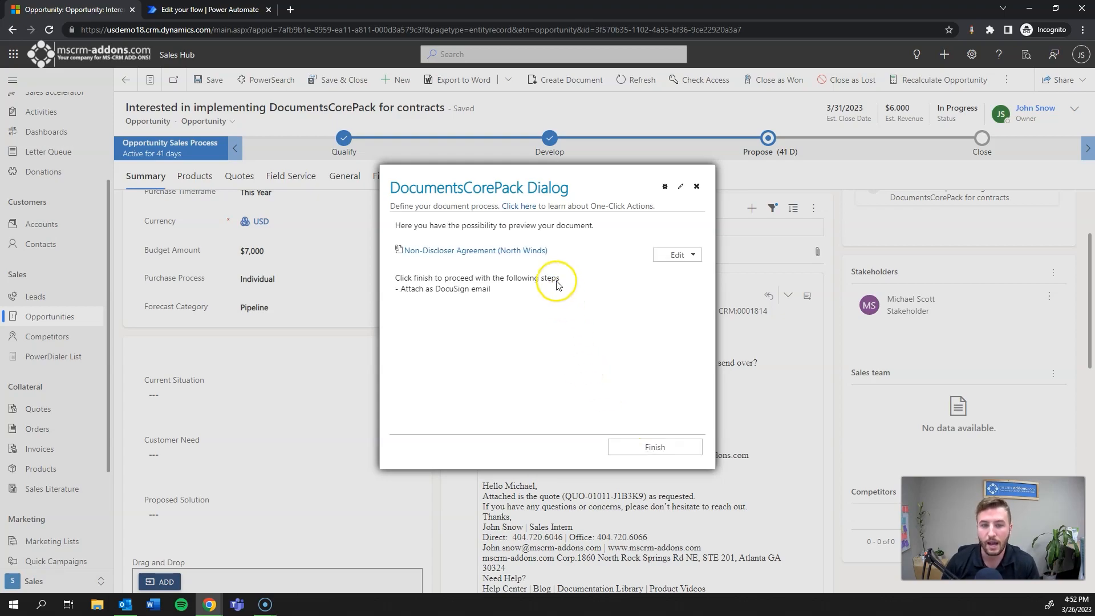
mouse_move(472, 265)
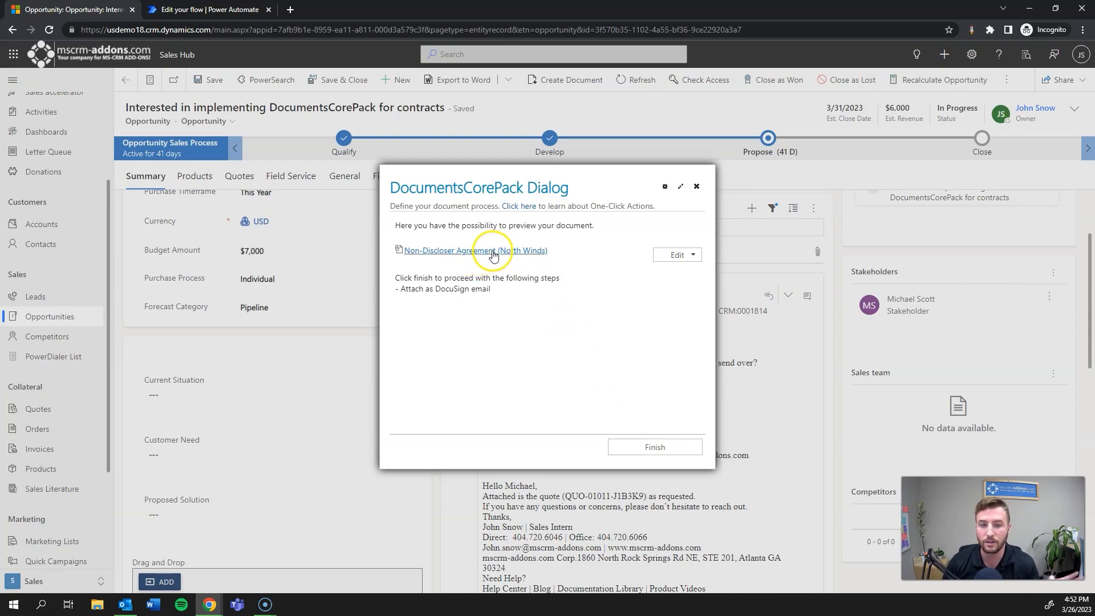
click(693, 254)
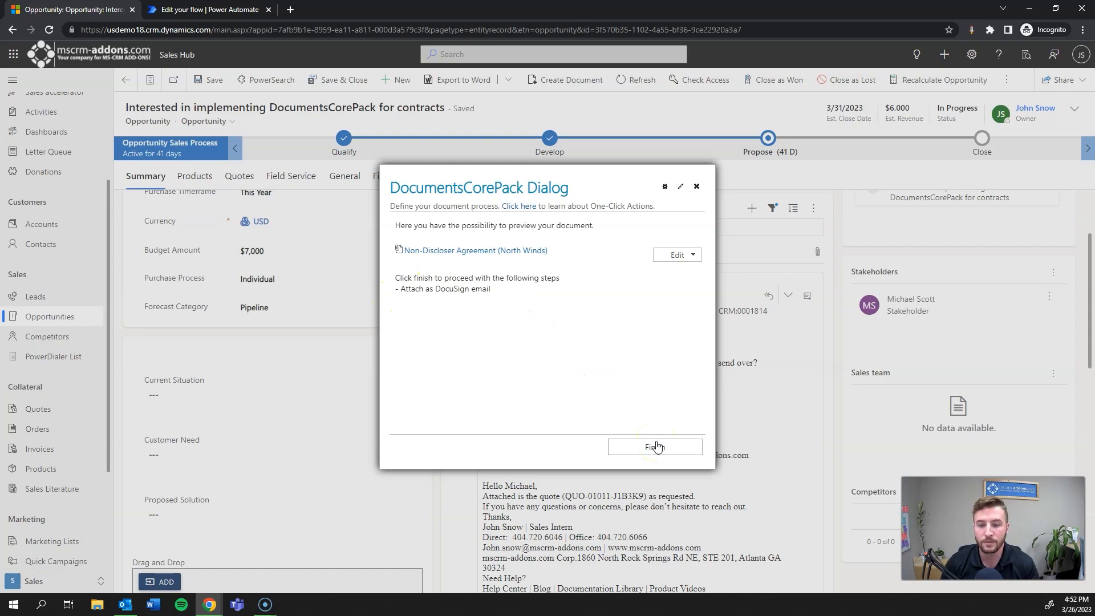
Finish sending the NDA via DocuSign, then start Review Document from the received signing email in Outlook
click(656, 447)
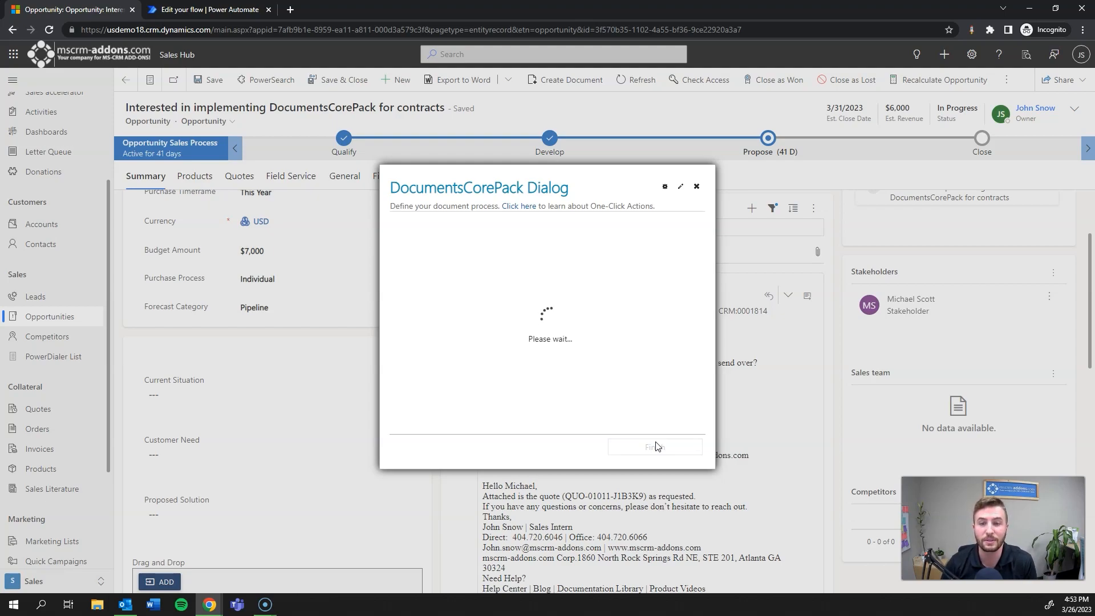
click(697, 187)
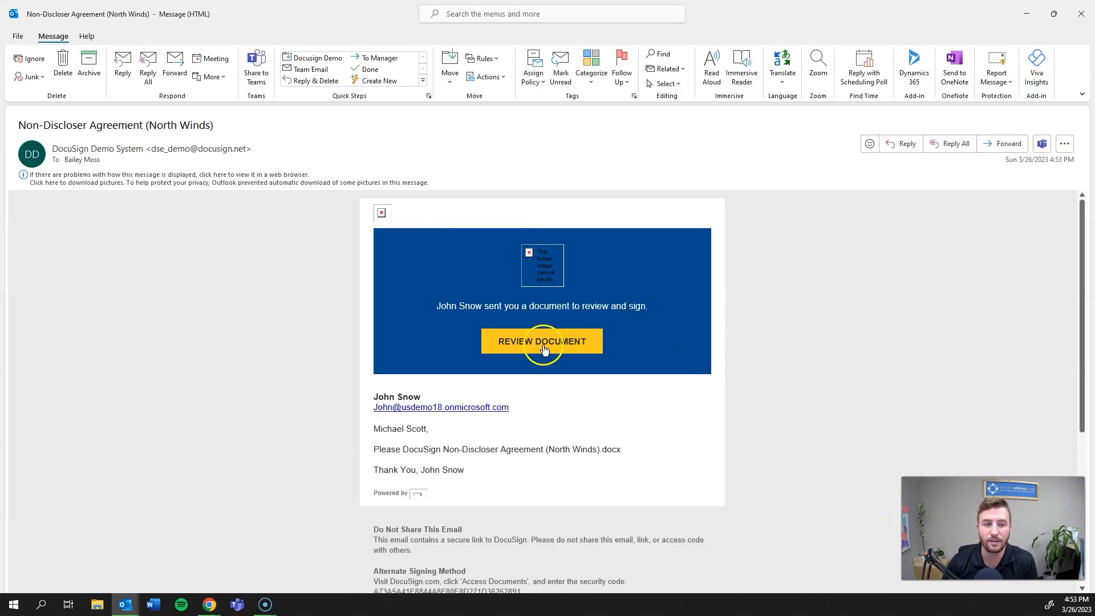
click(543, 341)
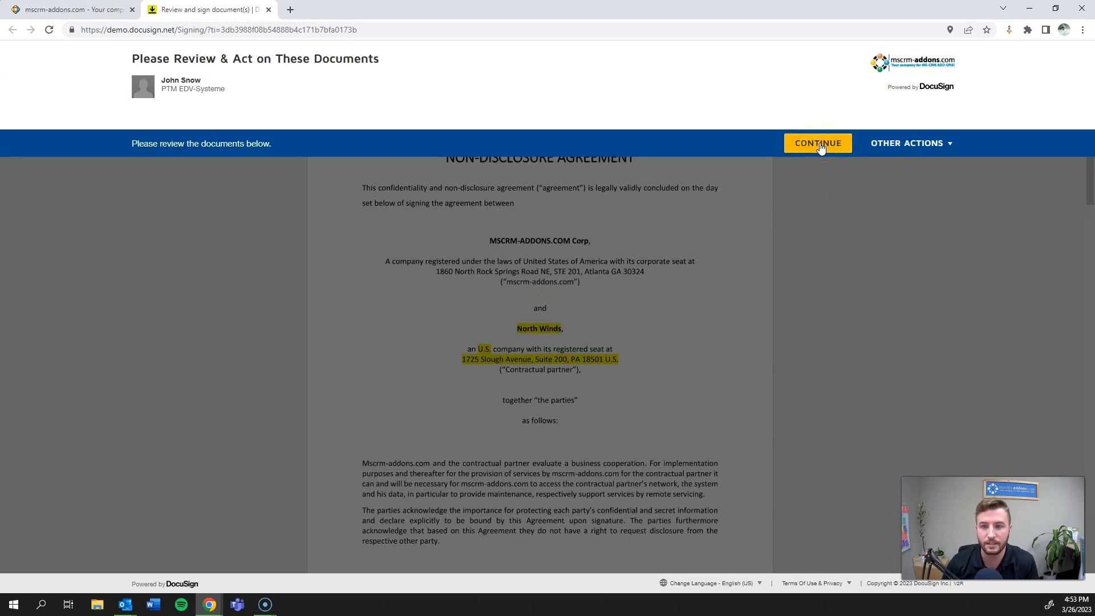
Start guided signing, read through the North Winds NDA and sign Michael Scott's required signature field
click(818, 143)
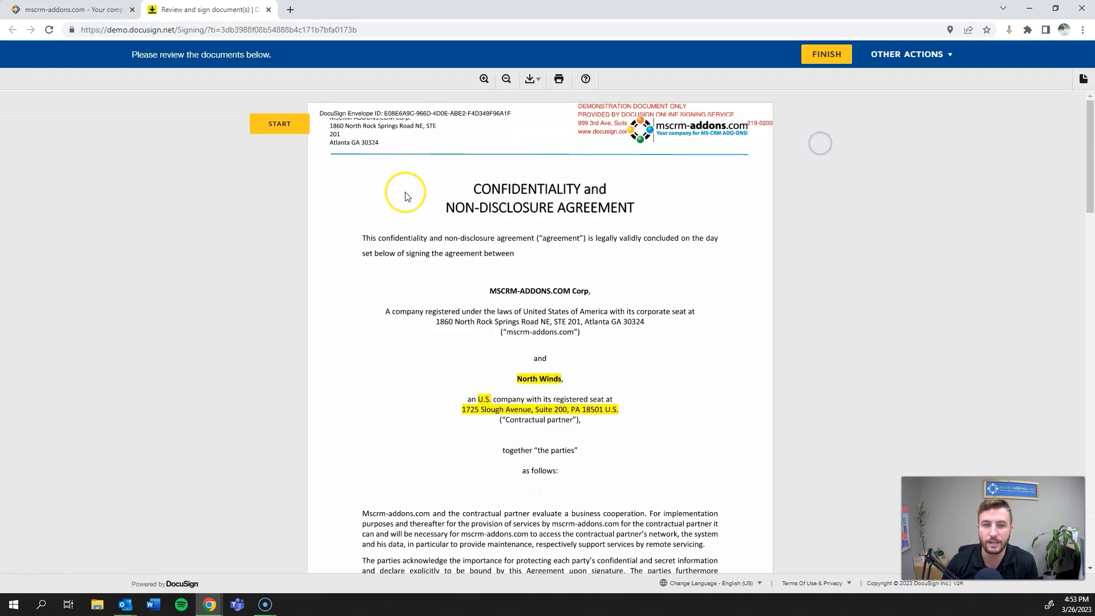
click(278, 123)
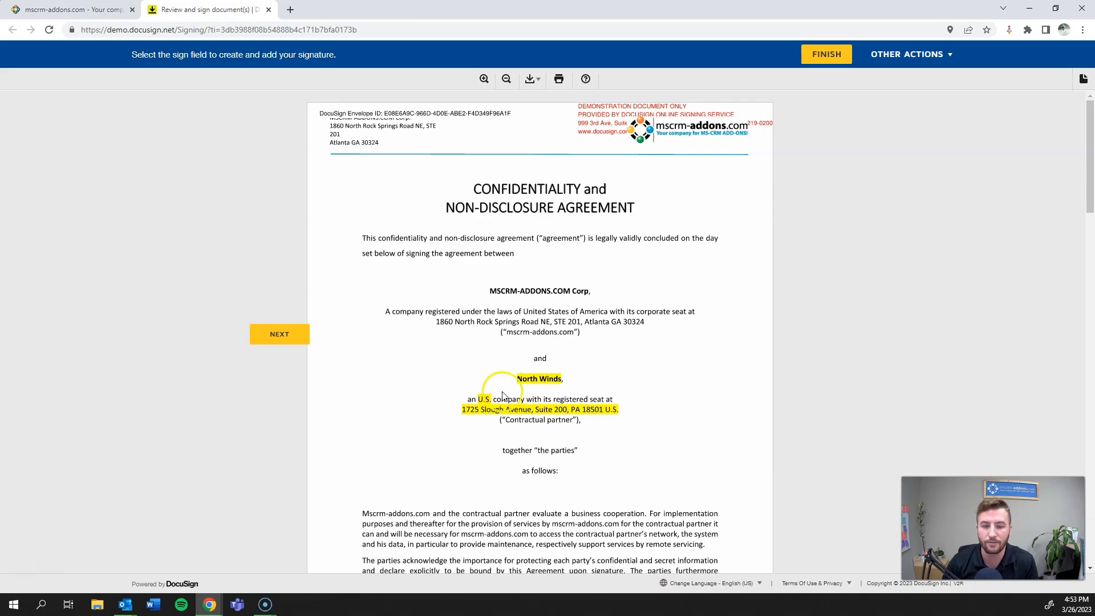
scroll(down, 3)
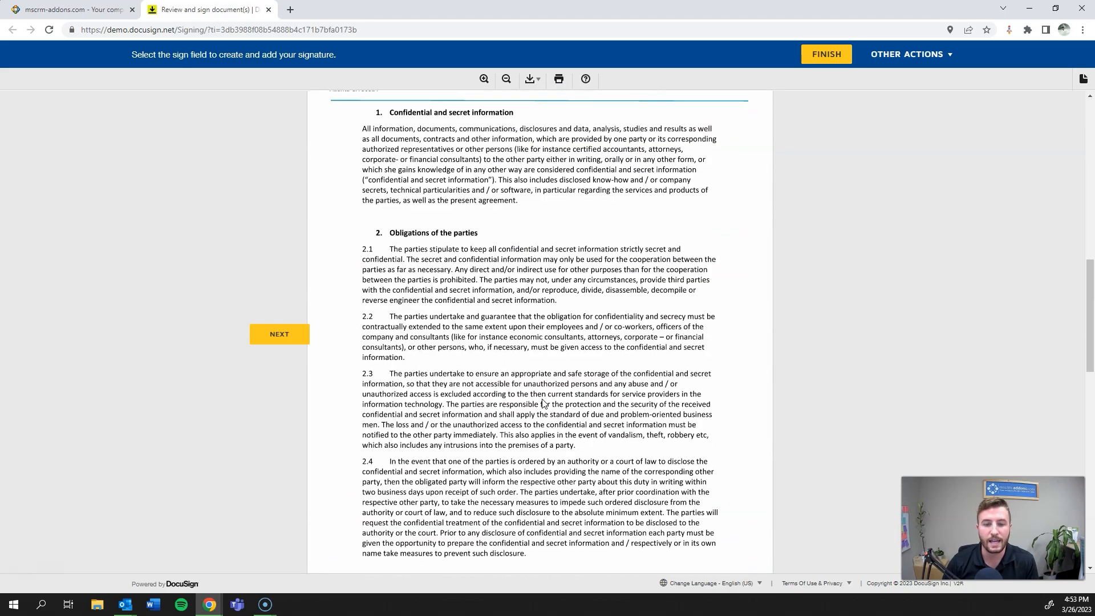
scroll(down, 3)
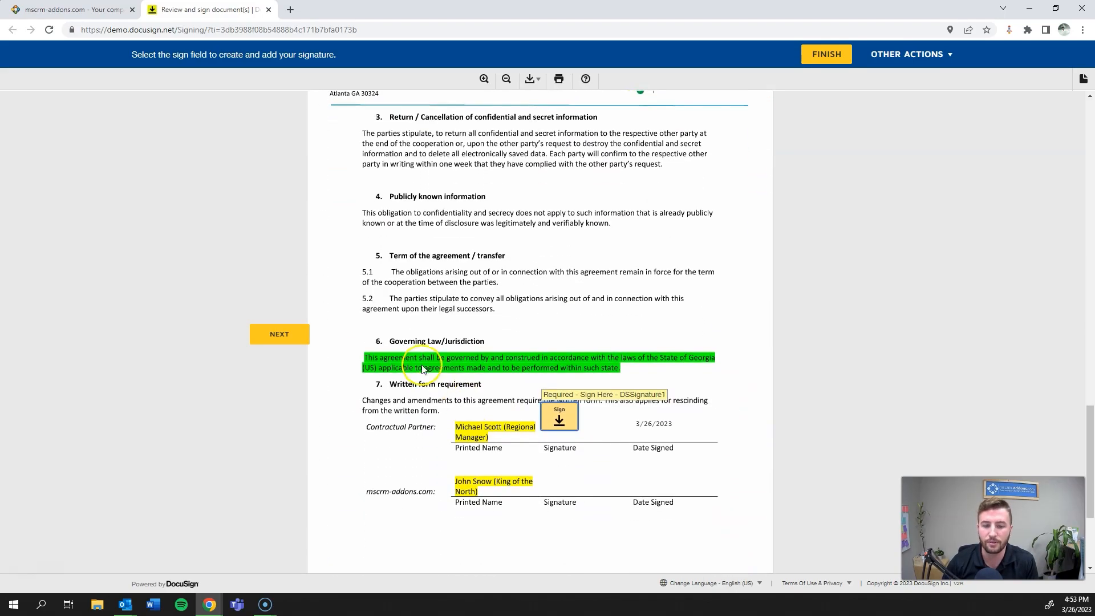
mouse_move(368, 365)
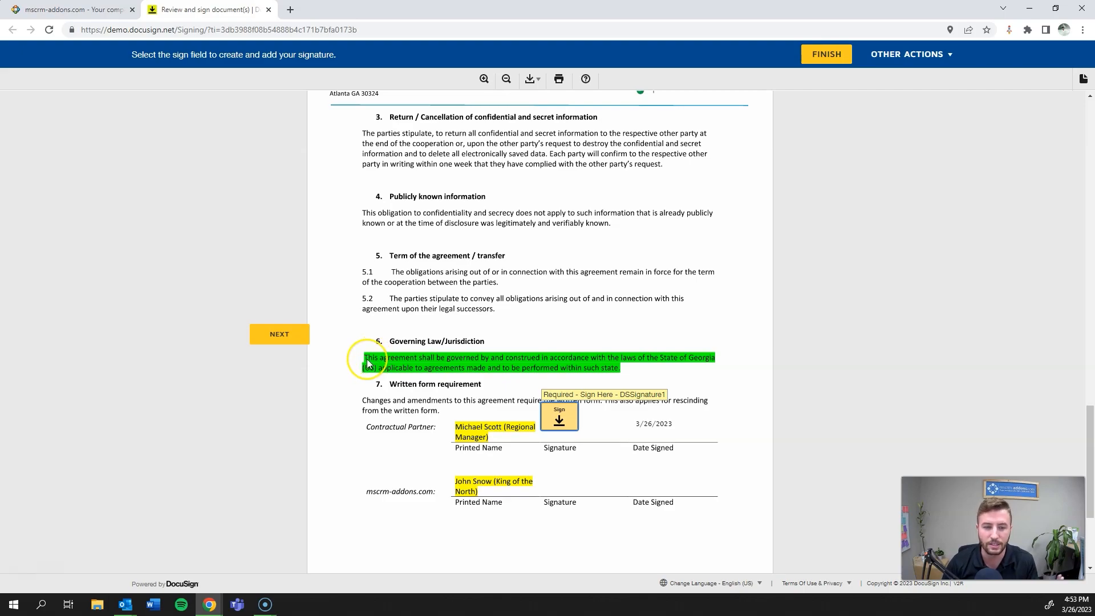
mouse_move(549, 363)
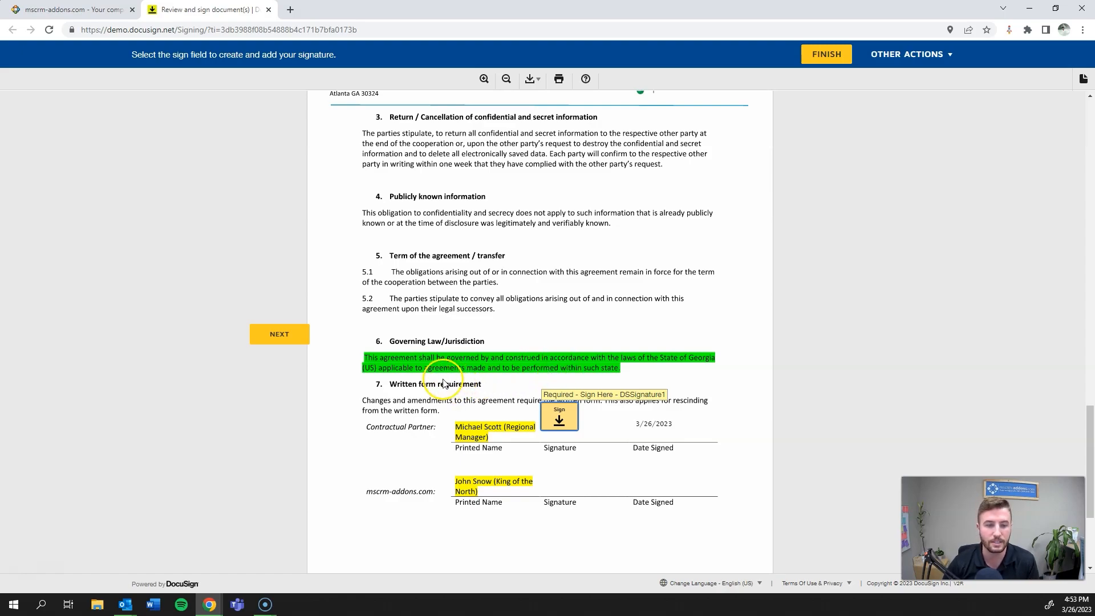
mouse_move(417, 368)
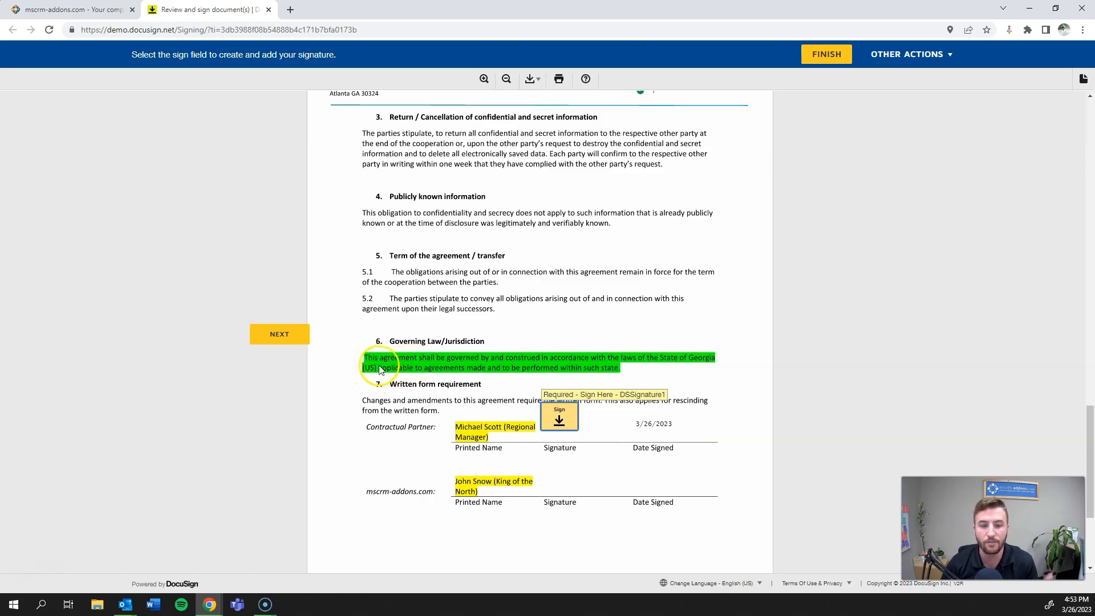
mouse_move(631, 389)
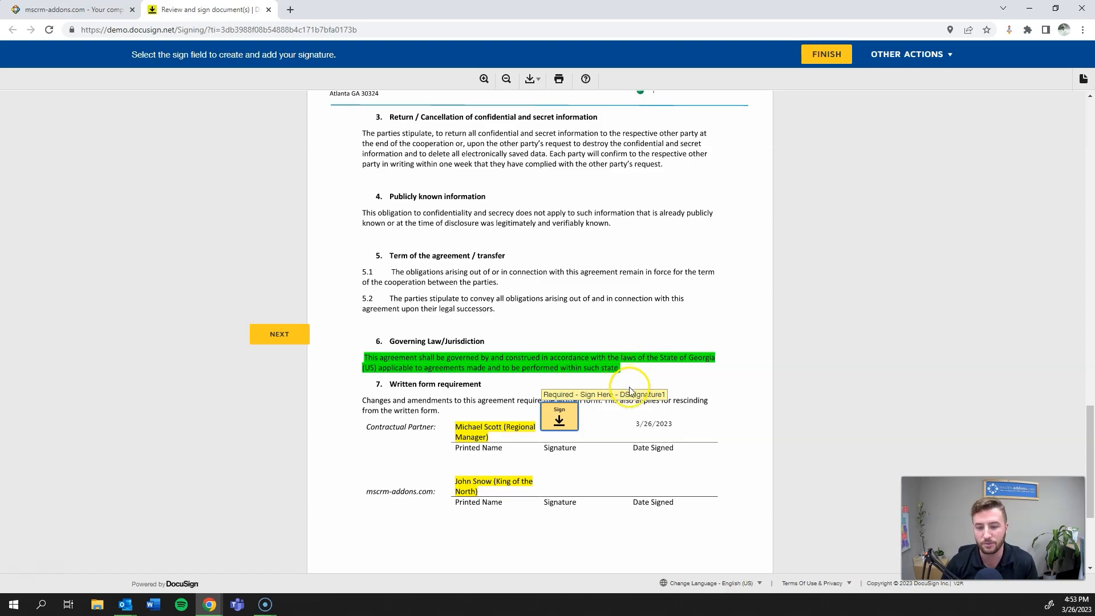
click(559, 415)
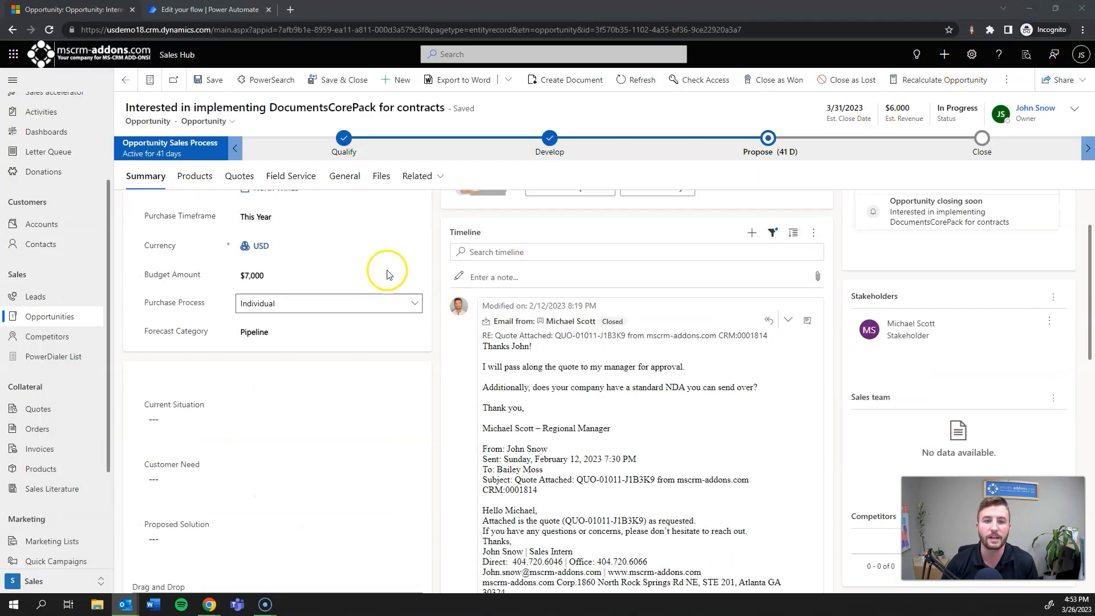
Confirm the North Winds NDA envelope shows Sent under Related > DocuSign Transactions, return to Summary and switch to Power Automate
click(418, 176)
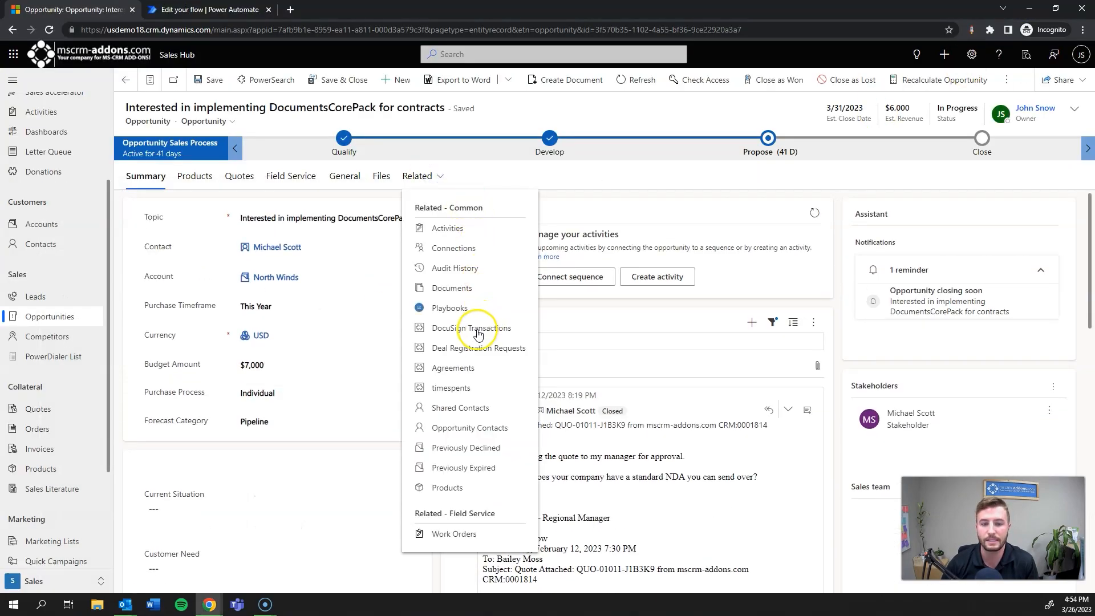
click(473, 328)
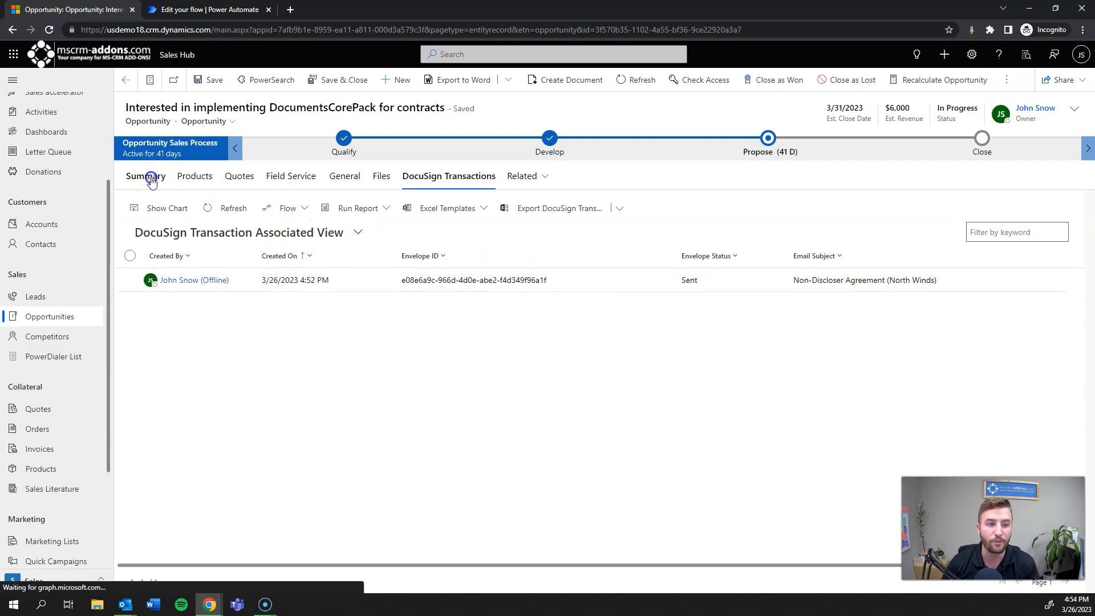
click(146, 176)
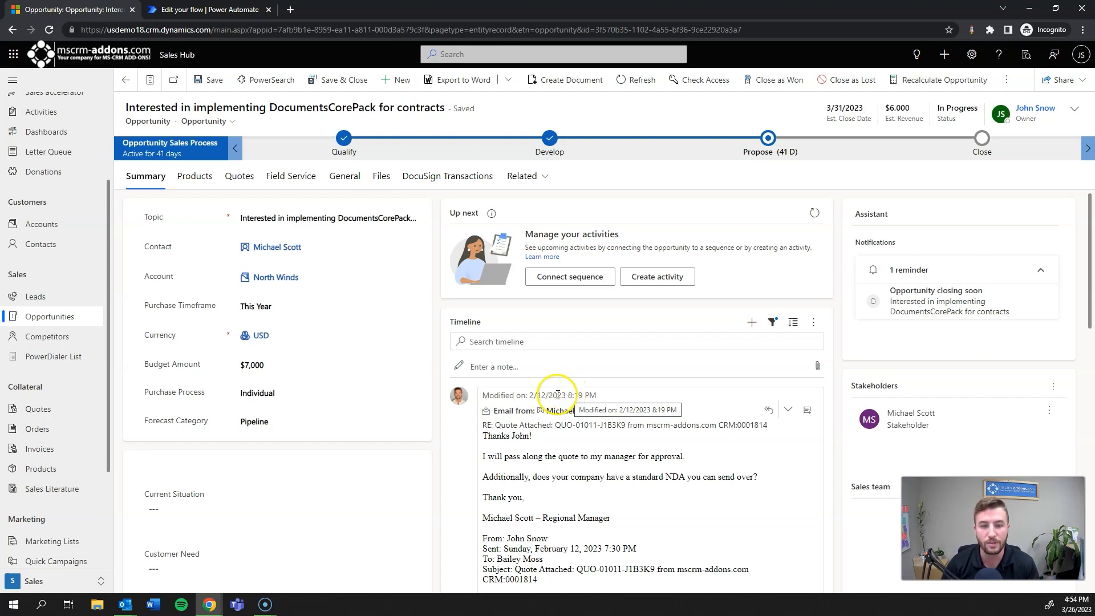
mouse_move(548, 386)
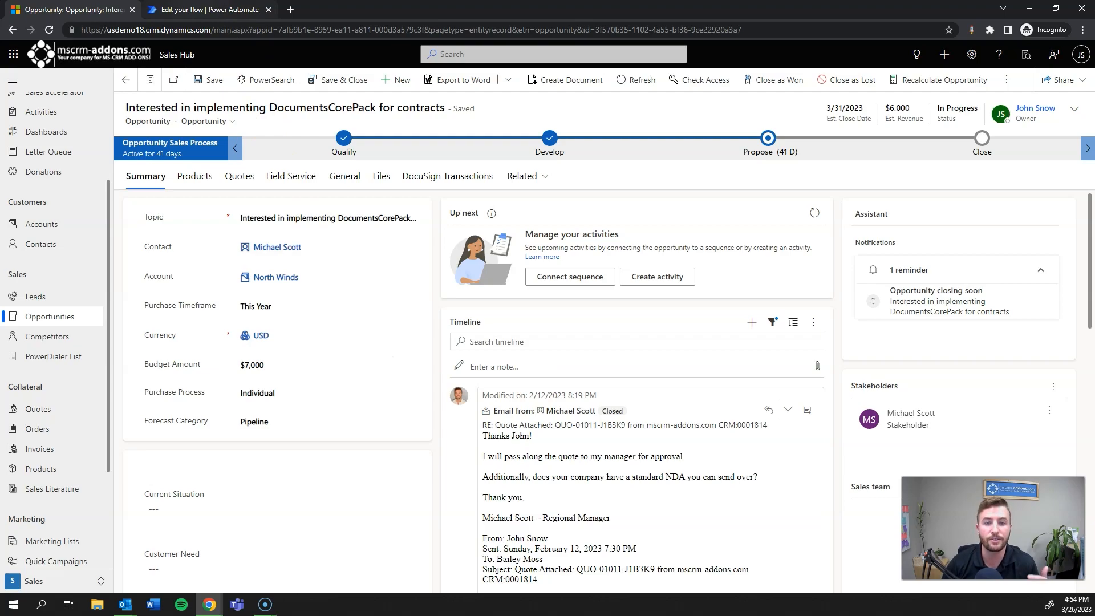
click(208, 9)
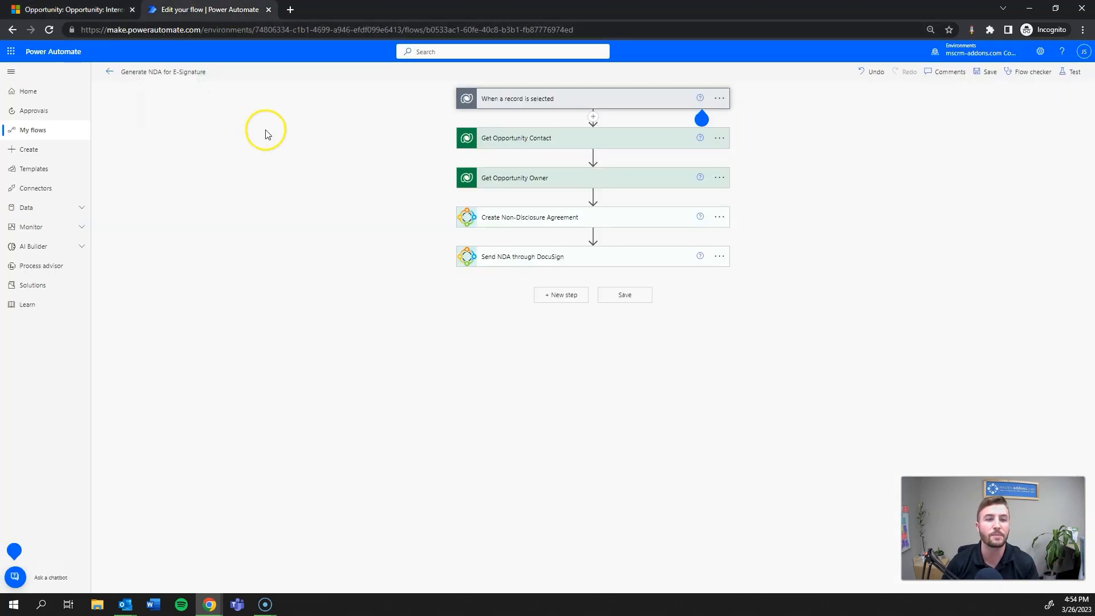
mouse_move(397, 206)
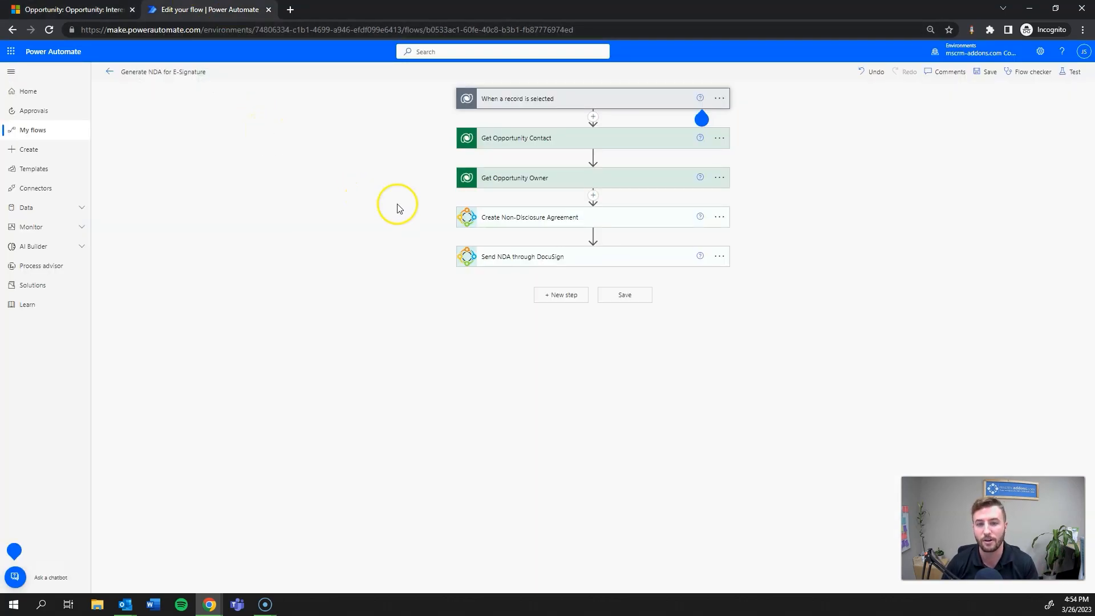
mouse_move(518, 195)
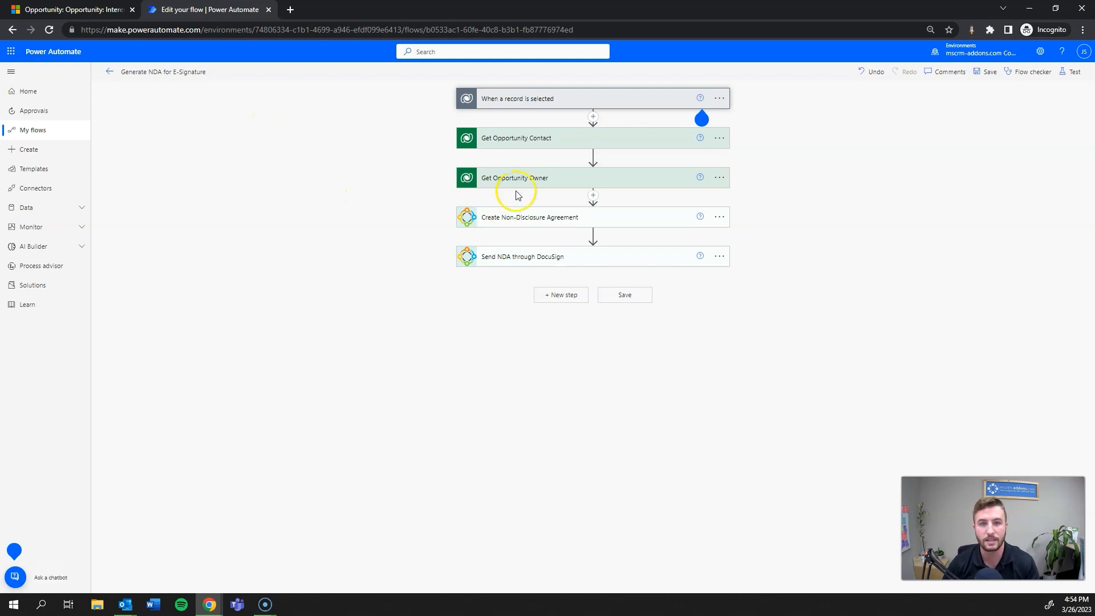
mouse_move(475, 105)
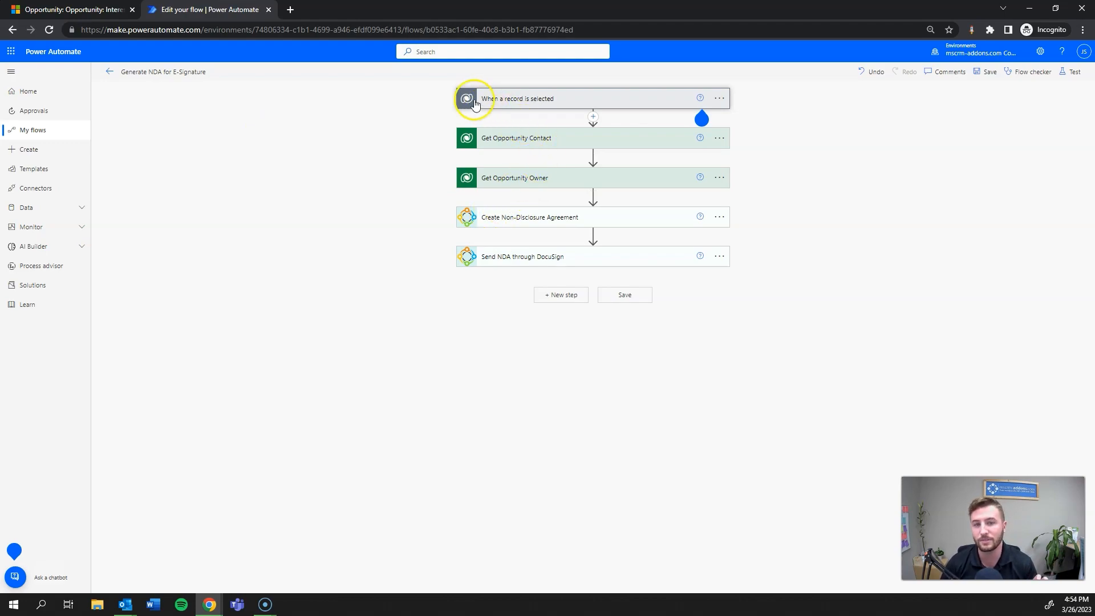
mouse_move(490, 130)
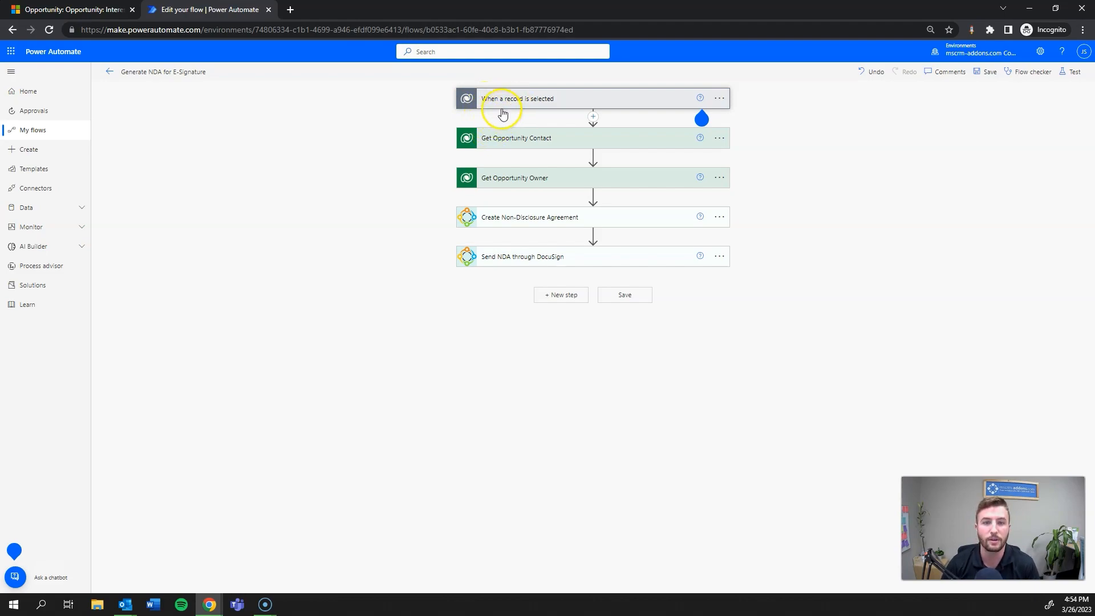
mouse_move(520, 155)
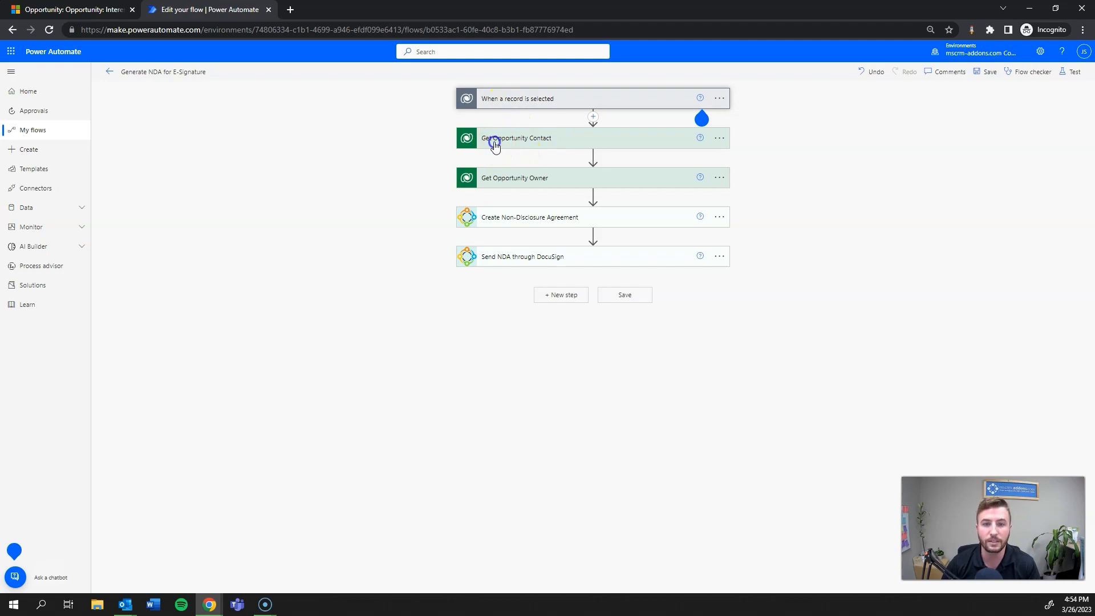
Expand the Get Opportunity Contact card, showing it retrieves a Contact row by ID
click(517, 138)
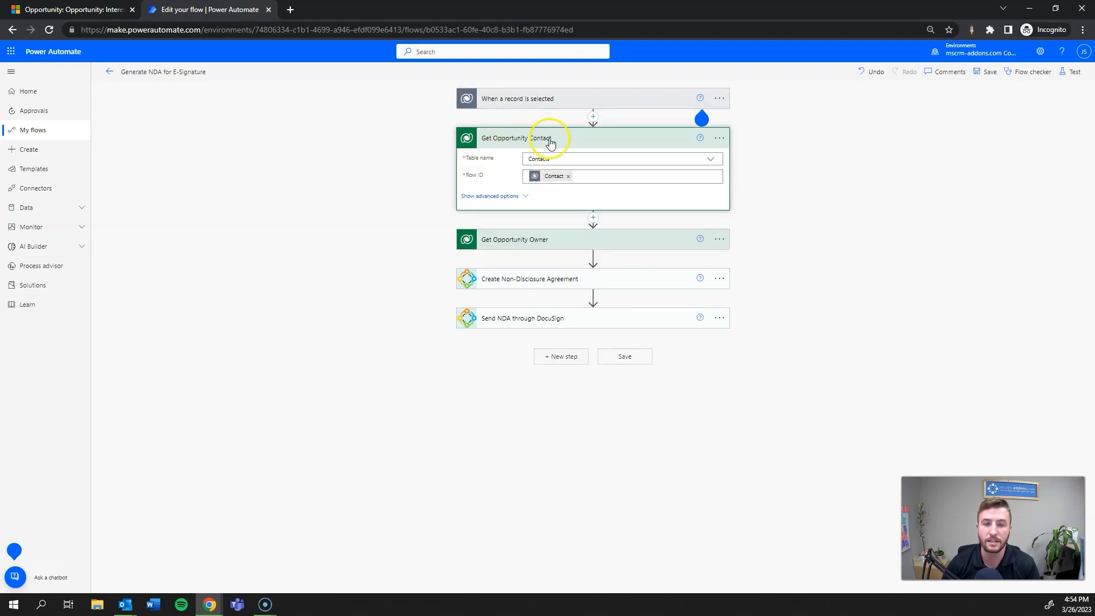
Expand the Get Opportunity Owner and Create NDA cards, then review the DocuSign step's signee, email, subject and message fields
click(515, 240)
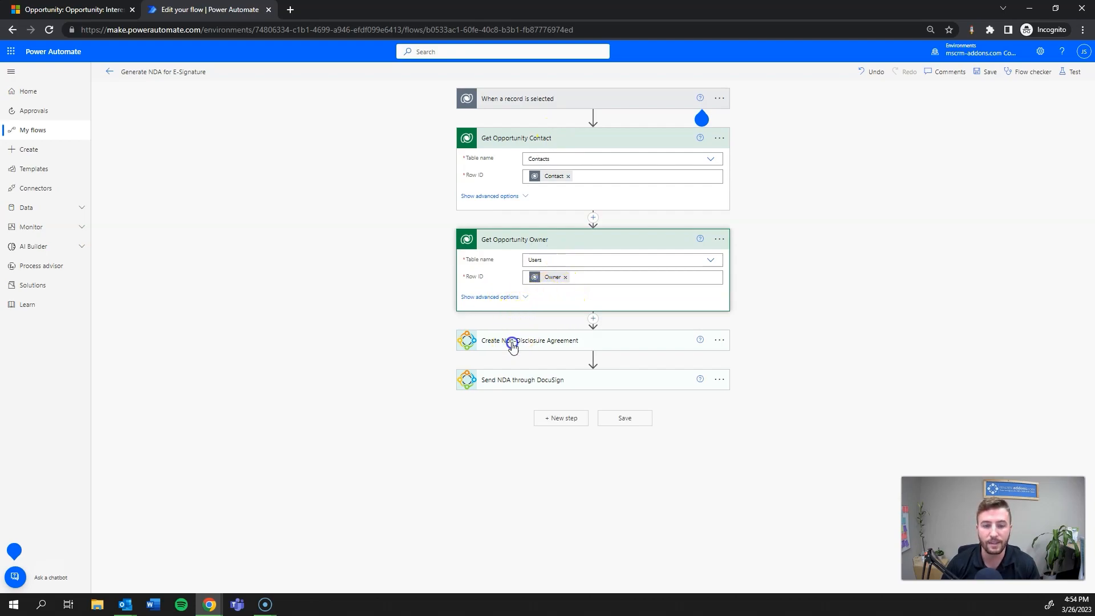
click(514, 340)
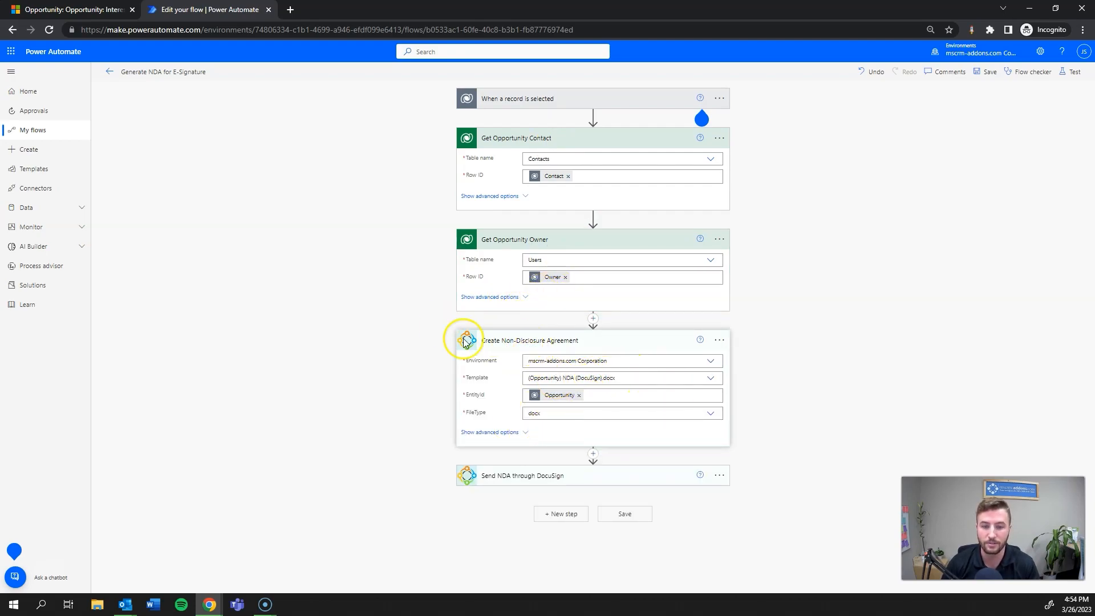
mouse_move(521, 350)
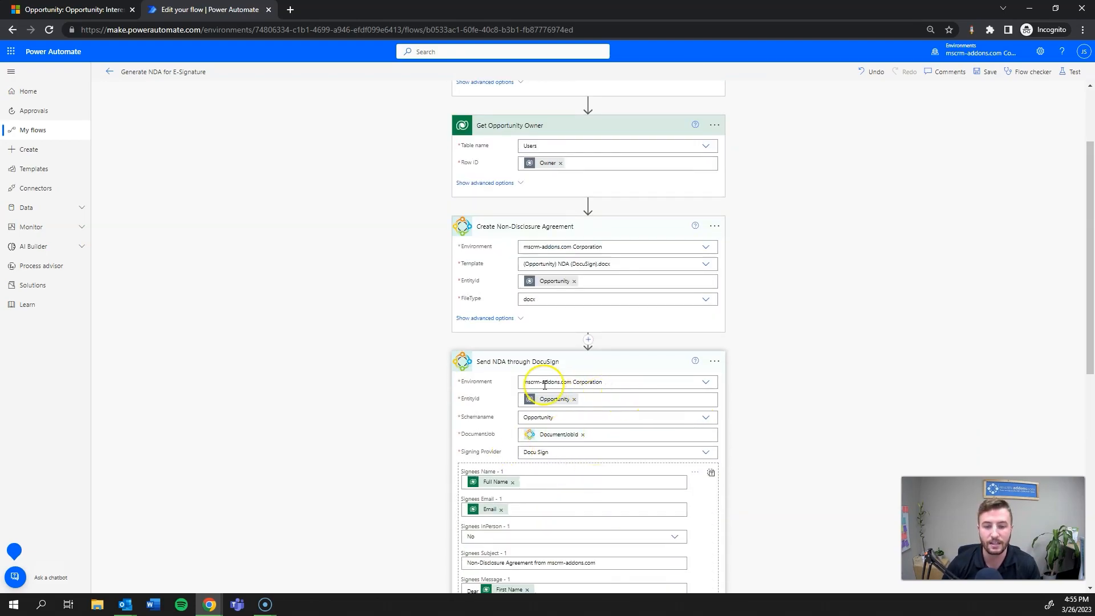
scroll(down, 3)
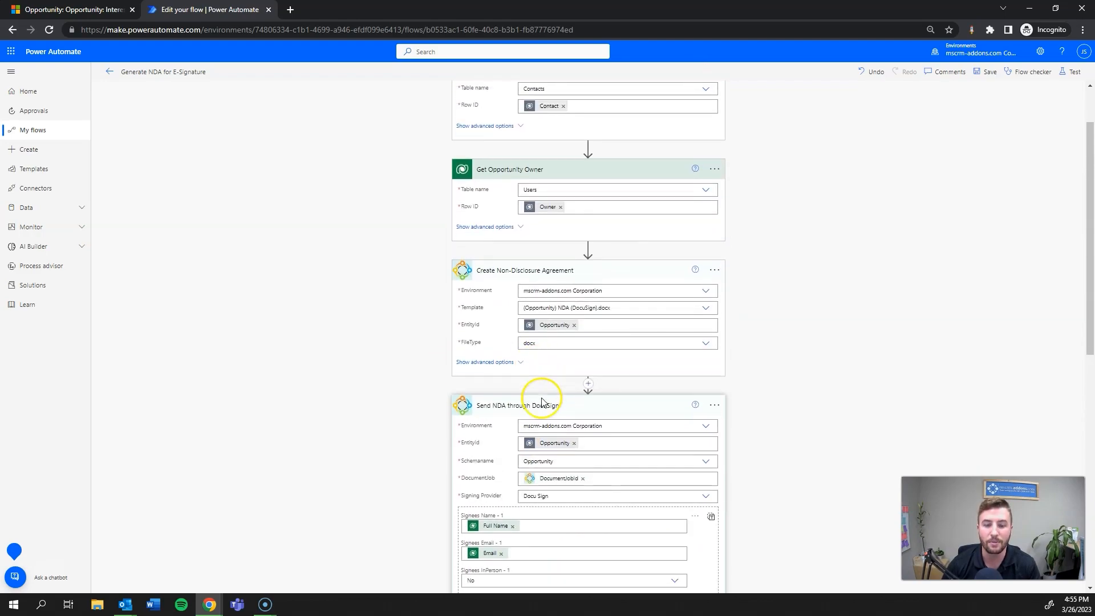
scroll(down, 3)
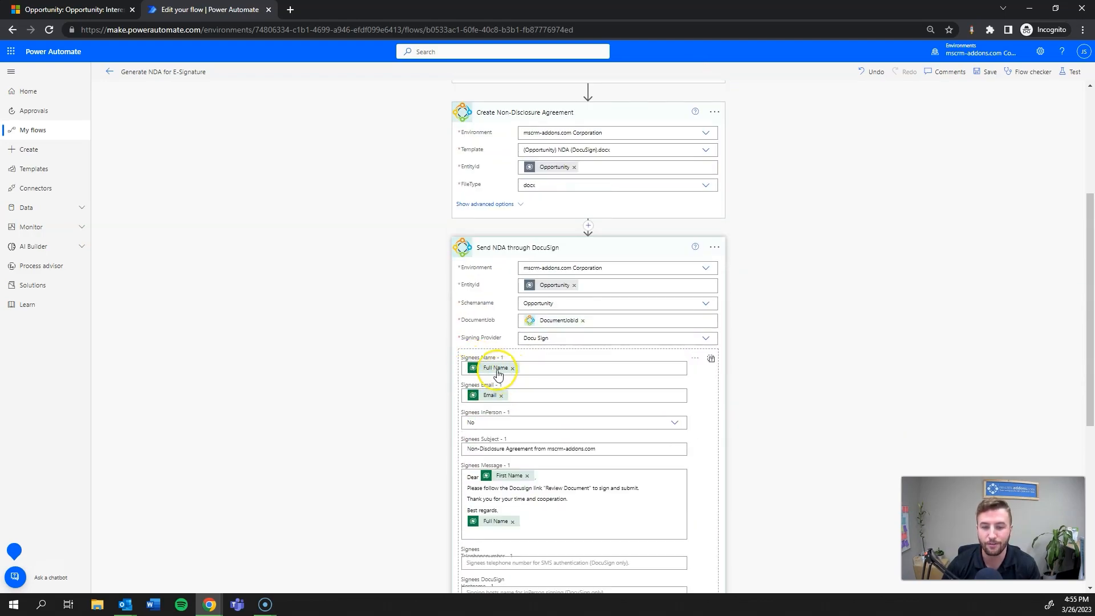
scroll(down, 3)
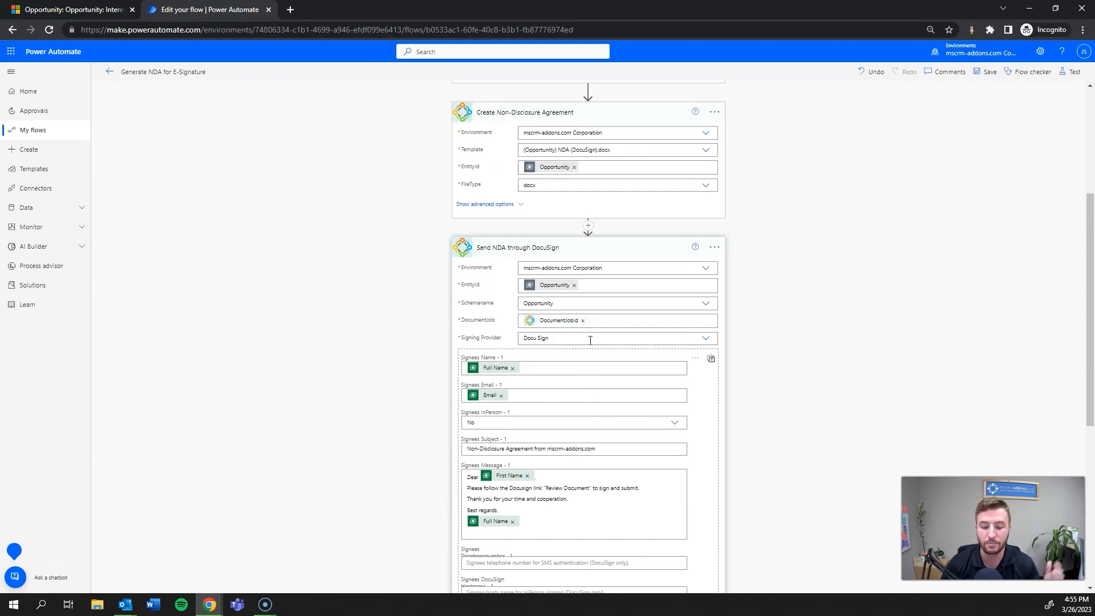
mouse_move(590, 340)
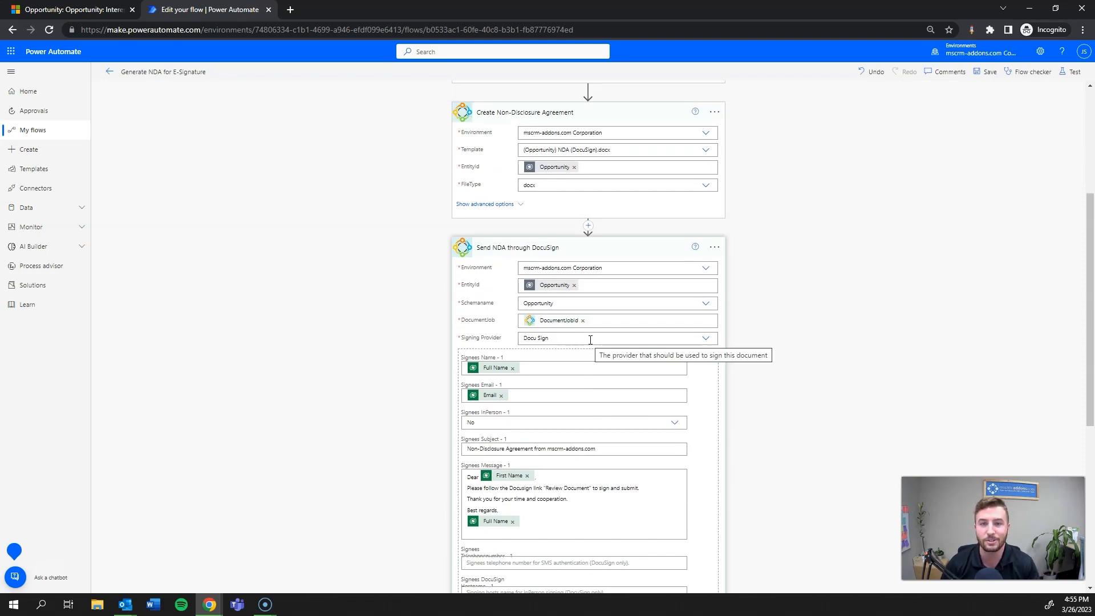